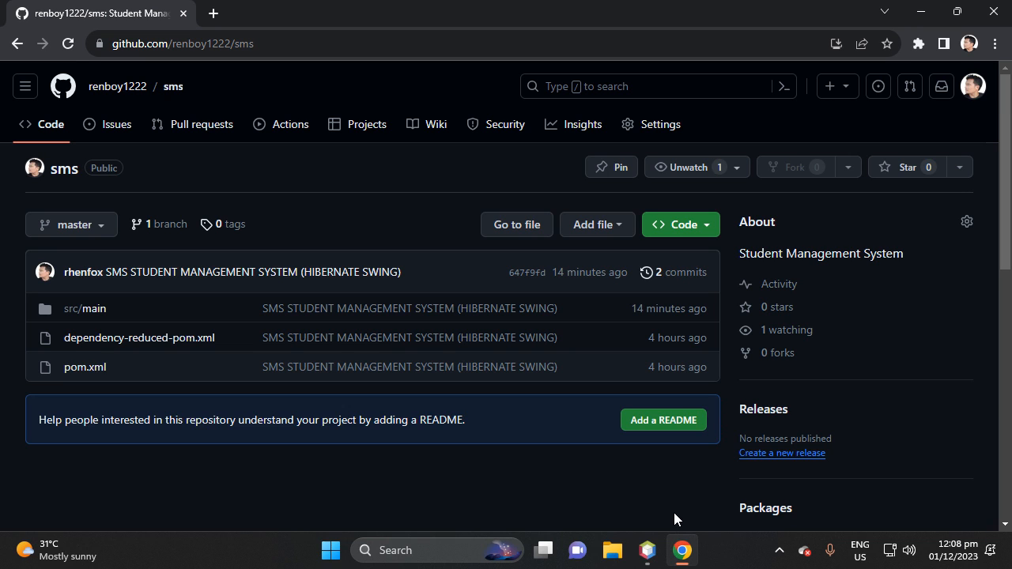
mouse_move(91, 299)
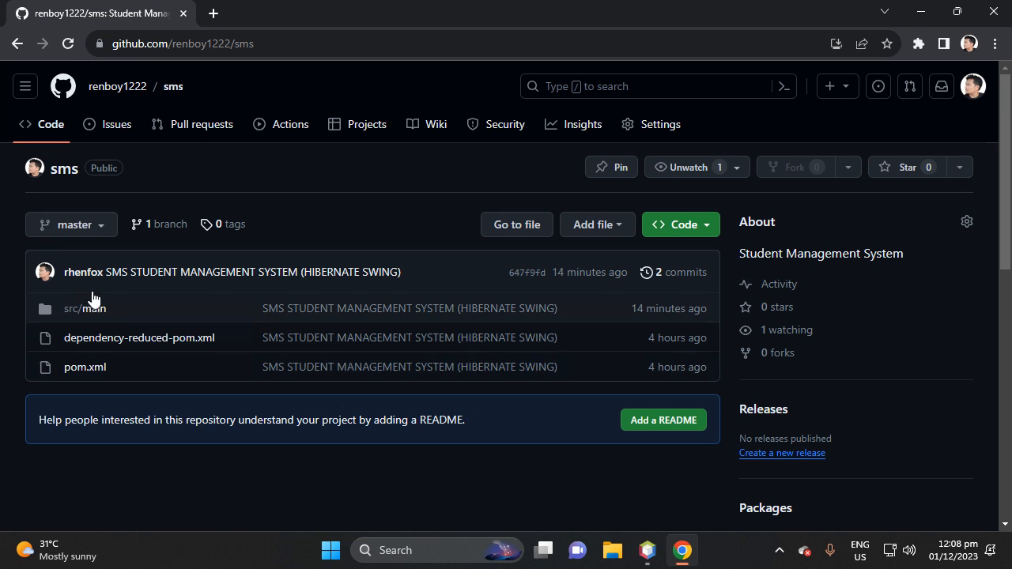
mouse_move(158, 284)
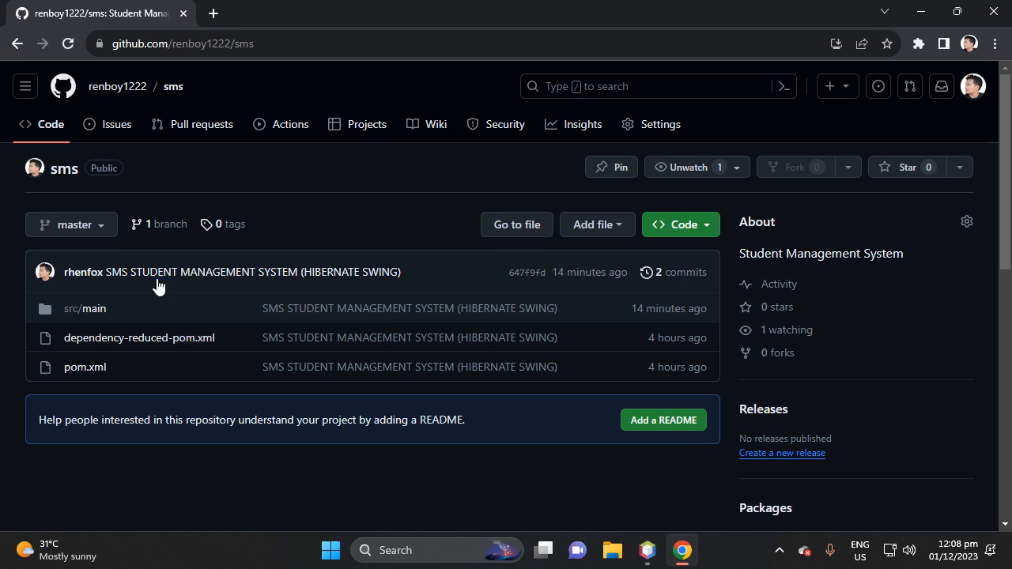
mouse_move(326, 289)
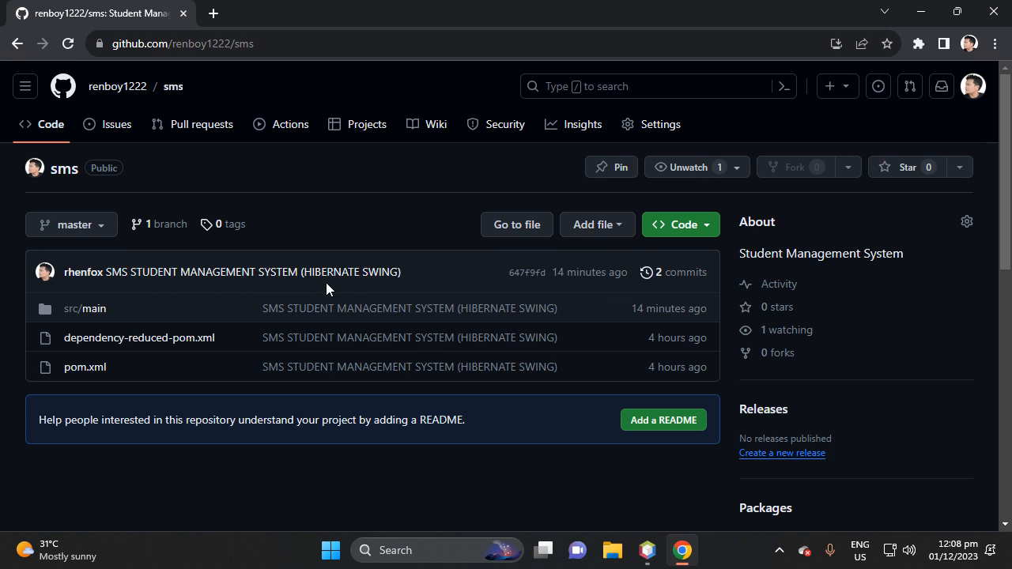
mouse_move(393, 291)
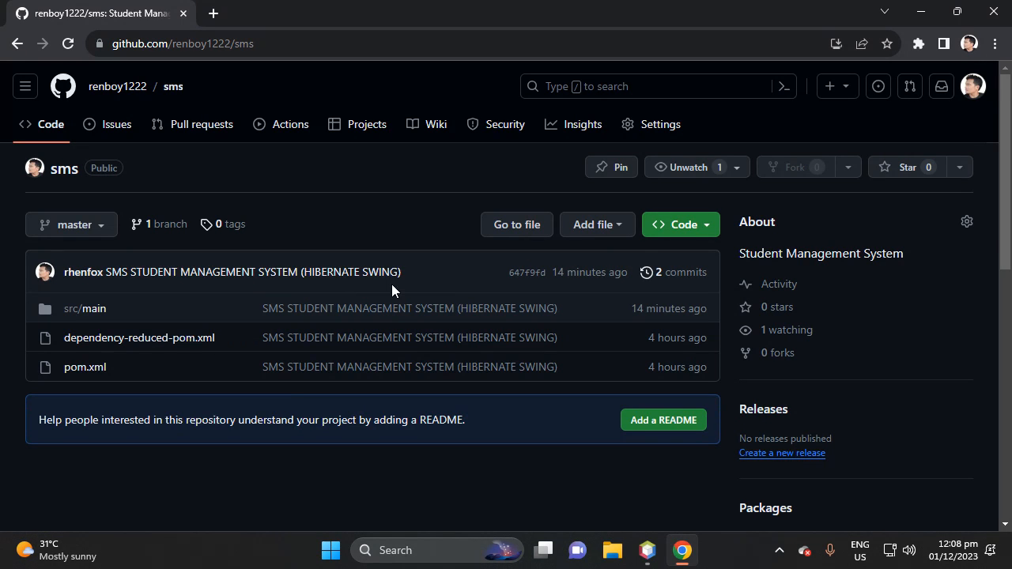
mouse_move(684, 291)
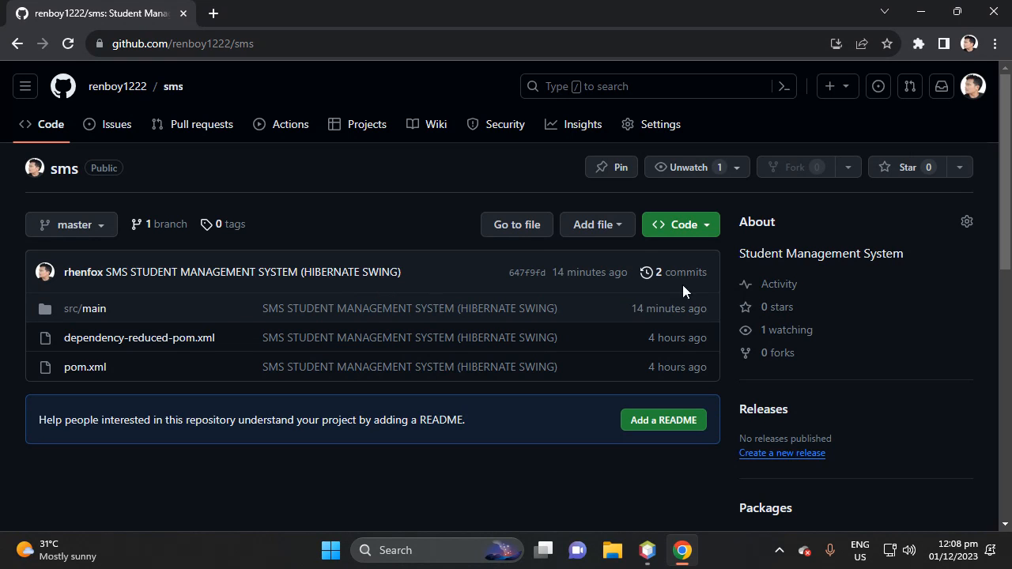
- Download the sms repository as a ZIP from the Code menu
click(680, 225)
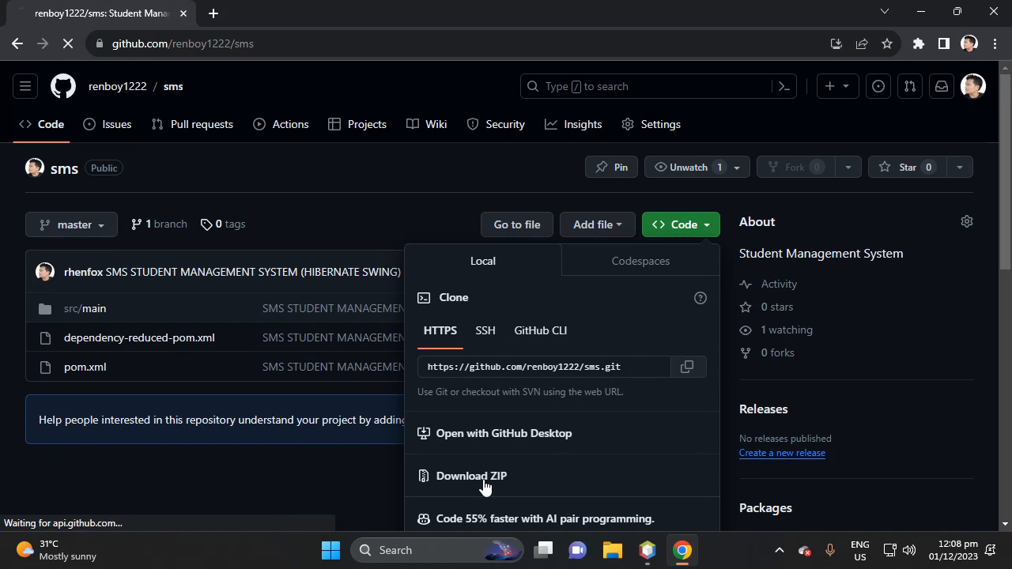
click(471, 476)
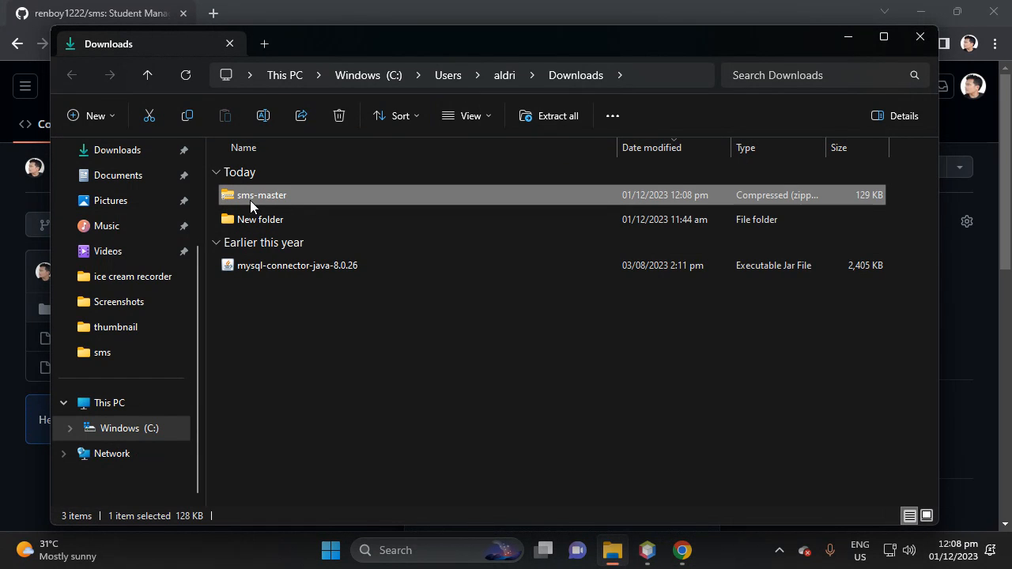
- Extract the sms-master archive in Downloads and select the extracted sms-master folder
right_click(261, 195)
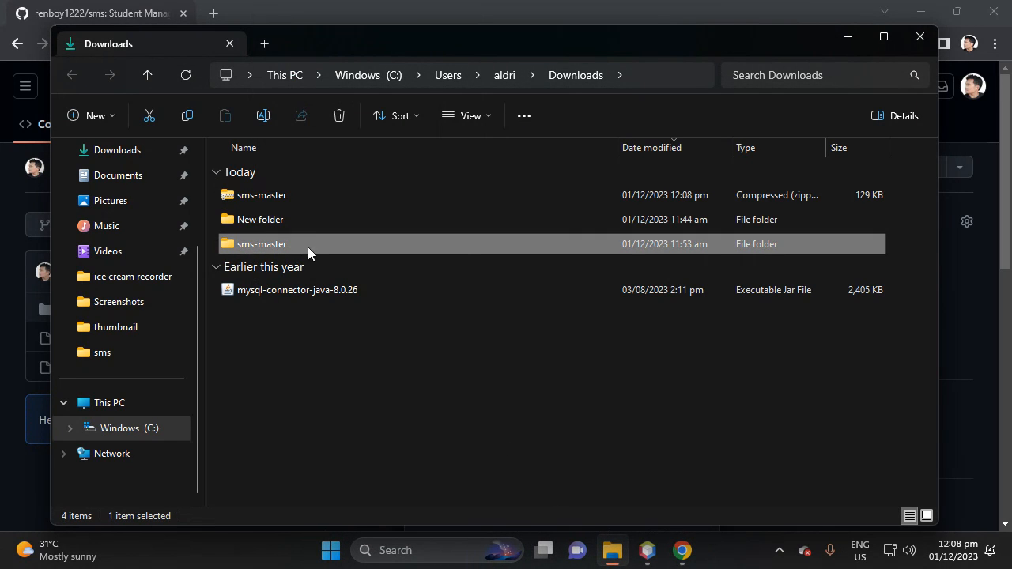
click(647, 550)
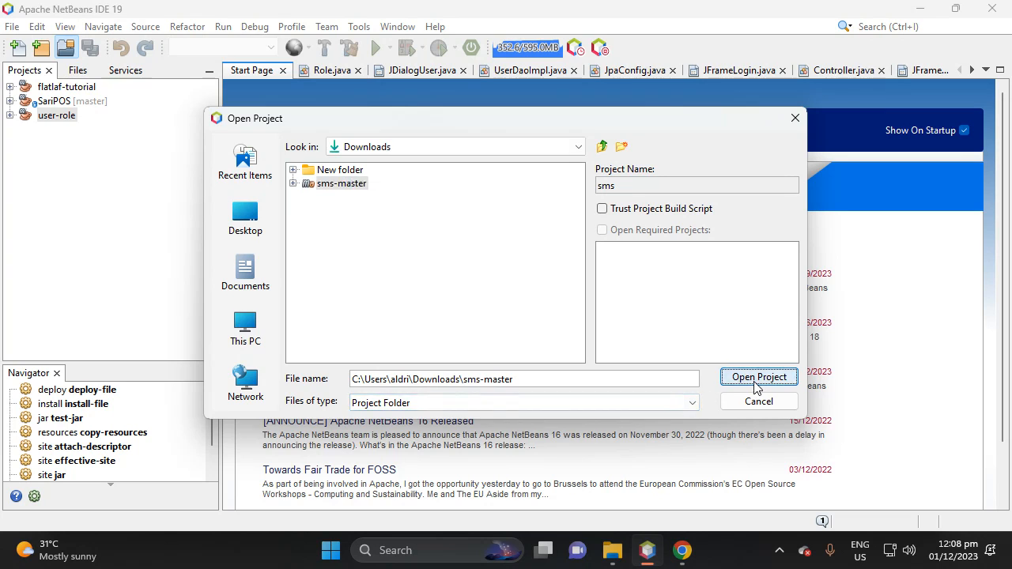
- Open the sms-master folder from Downloads as the sms project
click(758, 376)
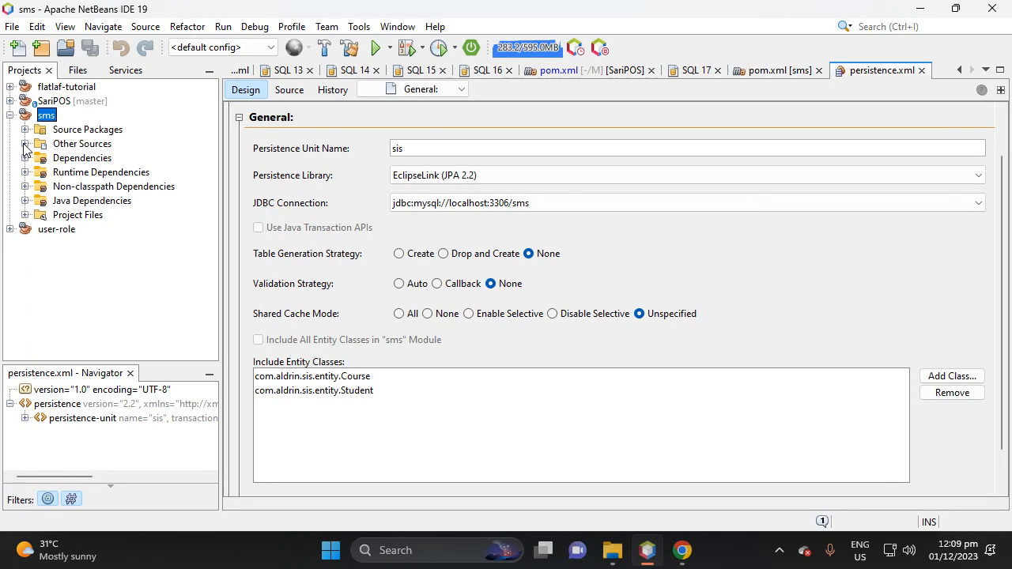
- Reveal persistence.xml under src/main/resources/META-INF and inspect its MySQL JDBC URL in Source view
click(26, 142)
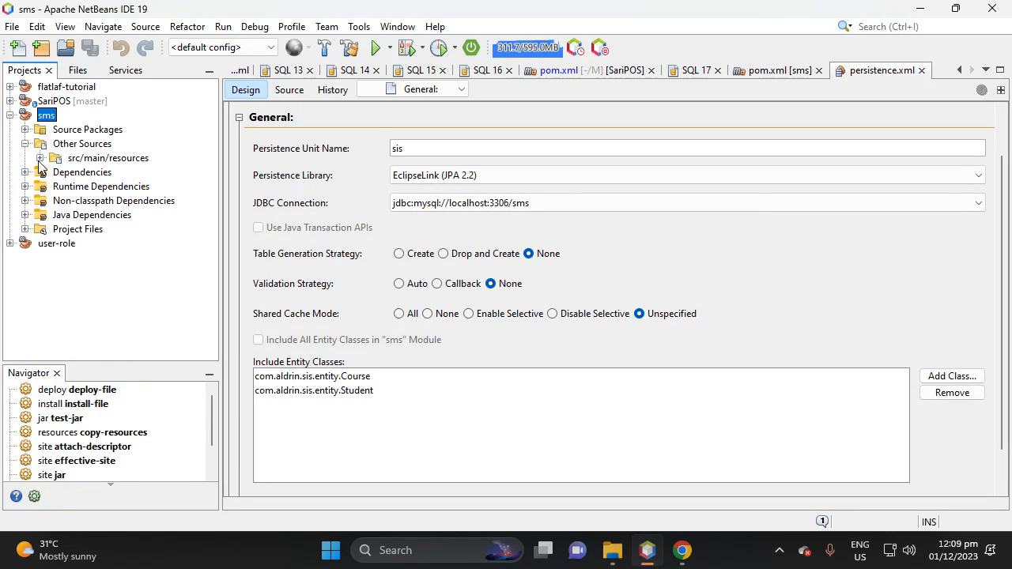
click(41, 158)
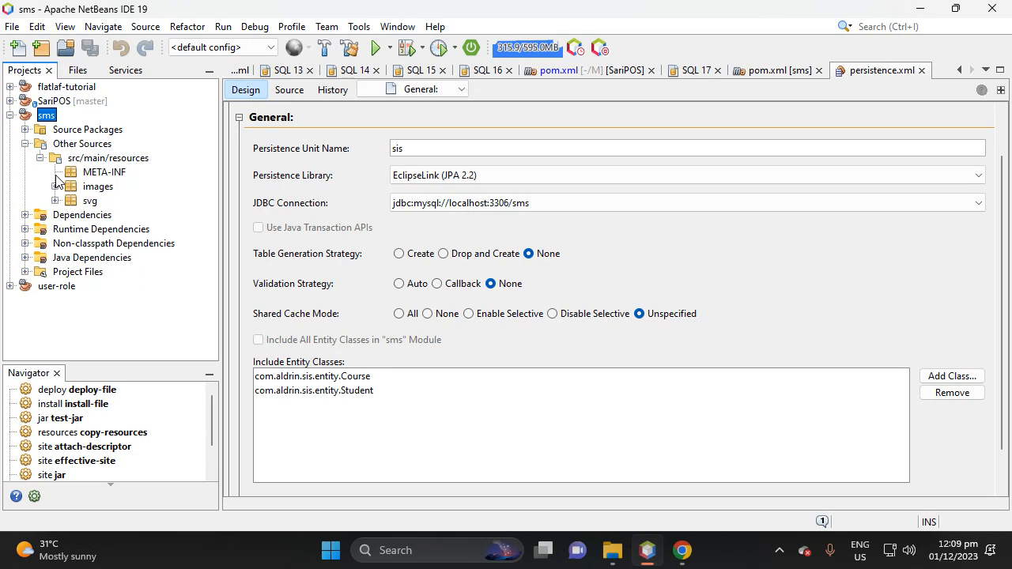
click(130, 187)
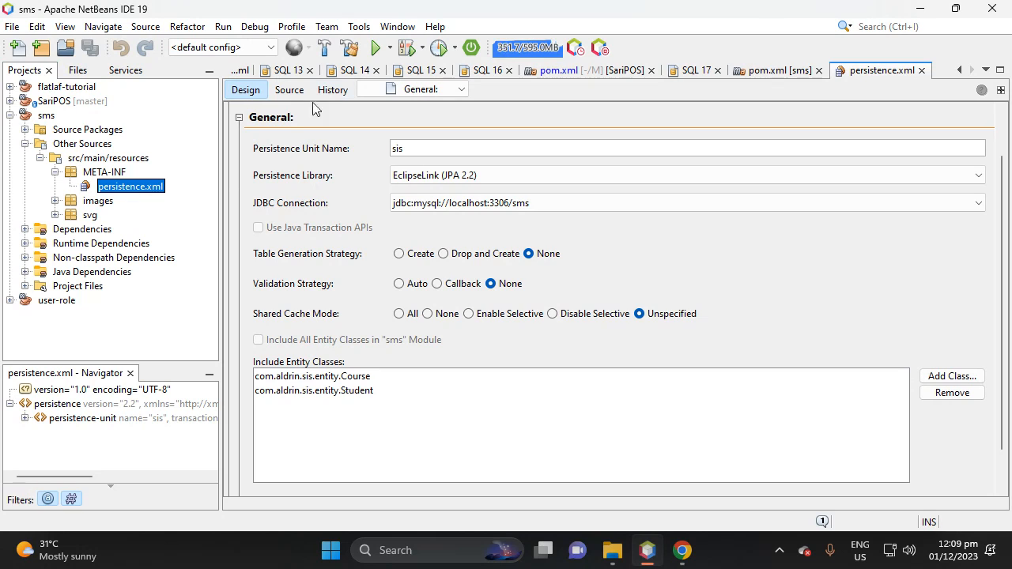
click(287, 89)
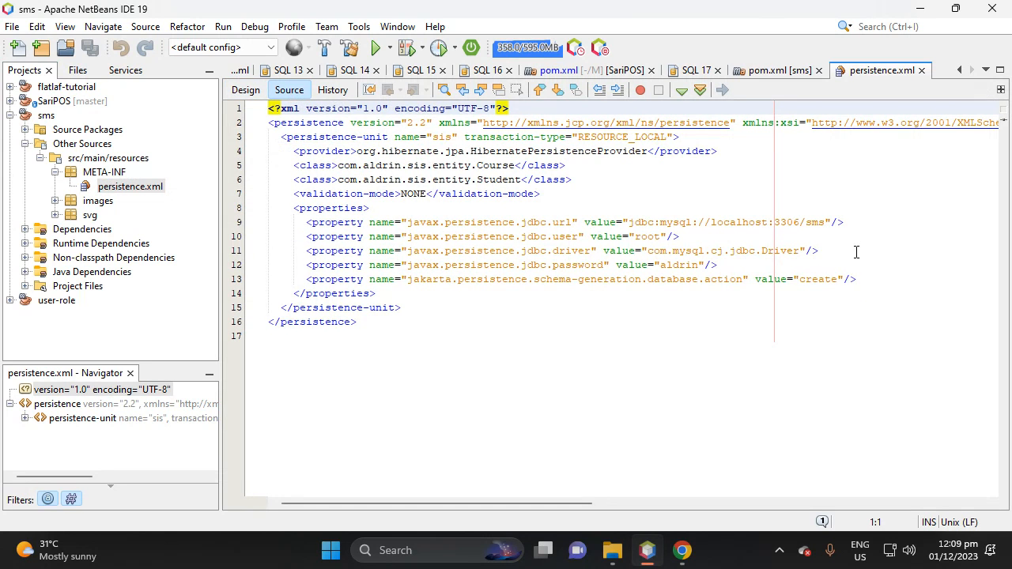
double_click(815, 222)
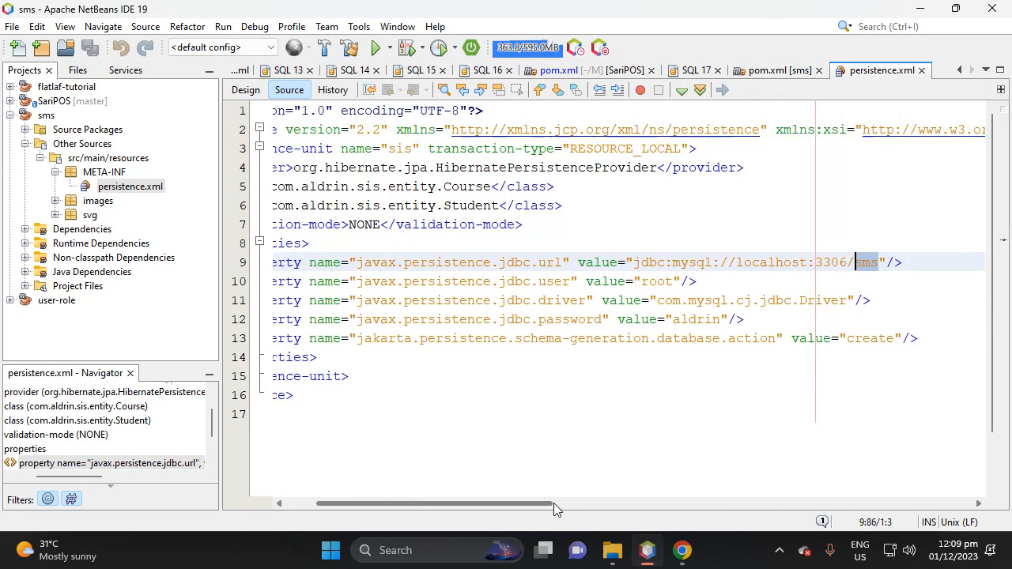
scroll(left, 3)
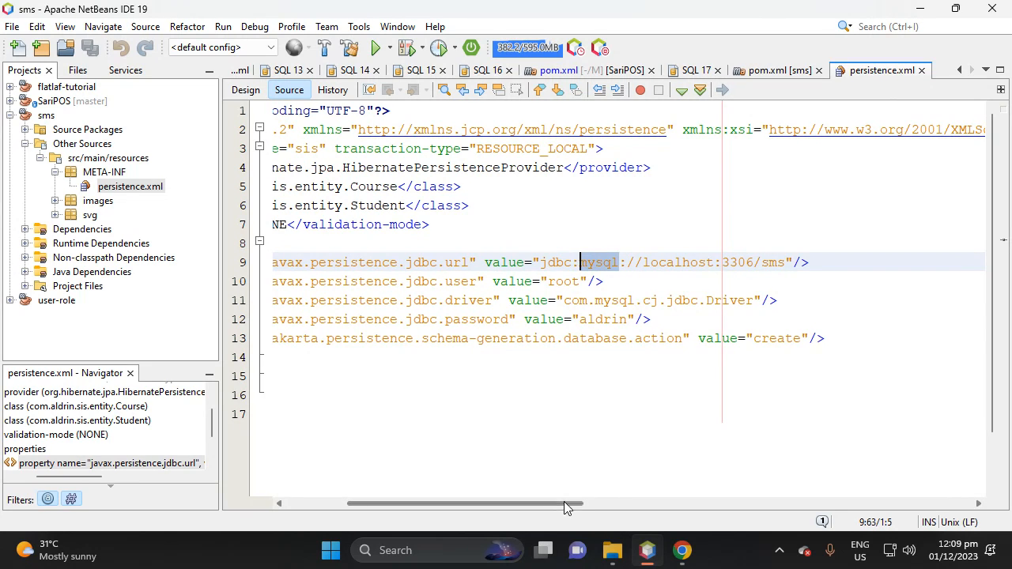
scroll(left, 3)
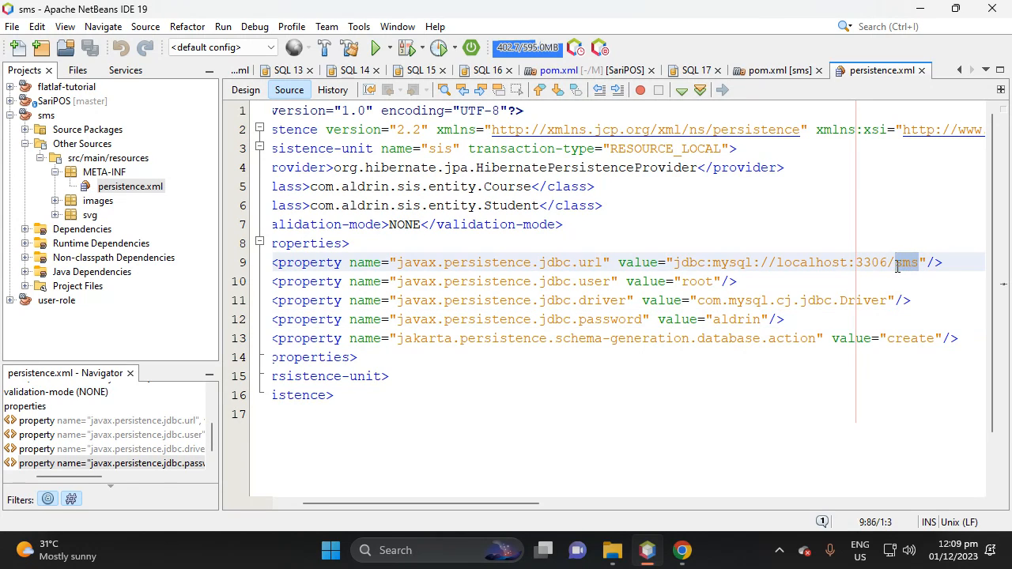
- Create a MySQL database named sms from the Services tree and expand its new connection
click(119, 70)
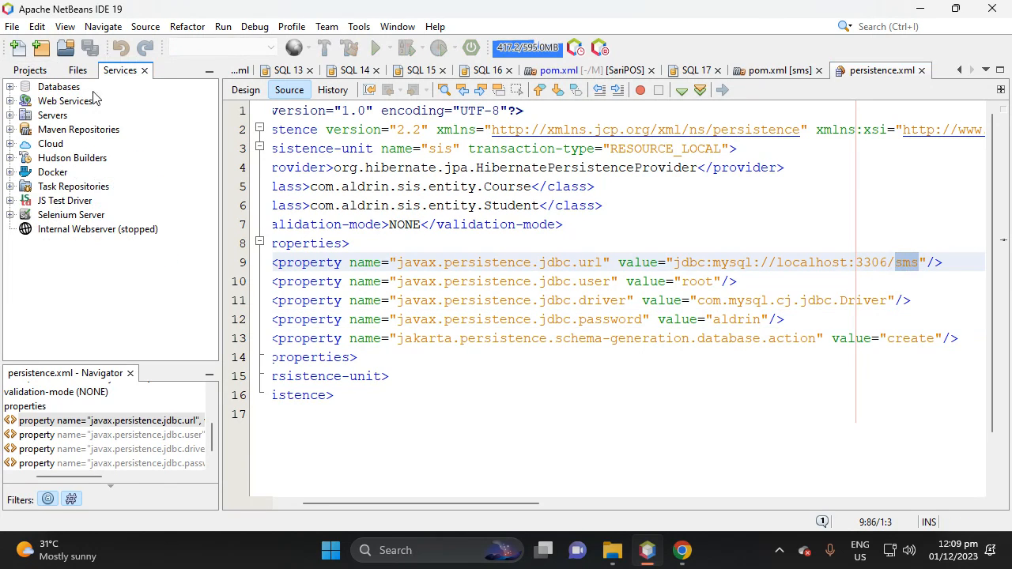
click(13, 87)
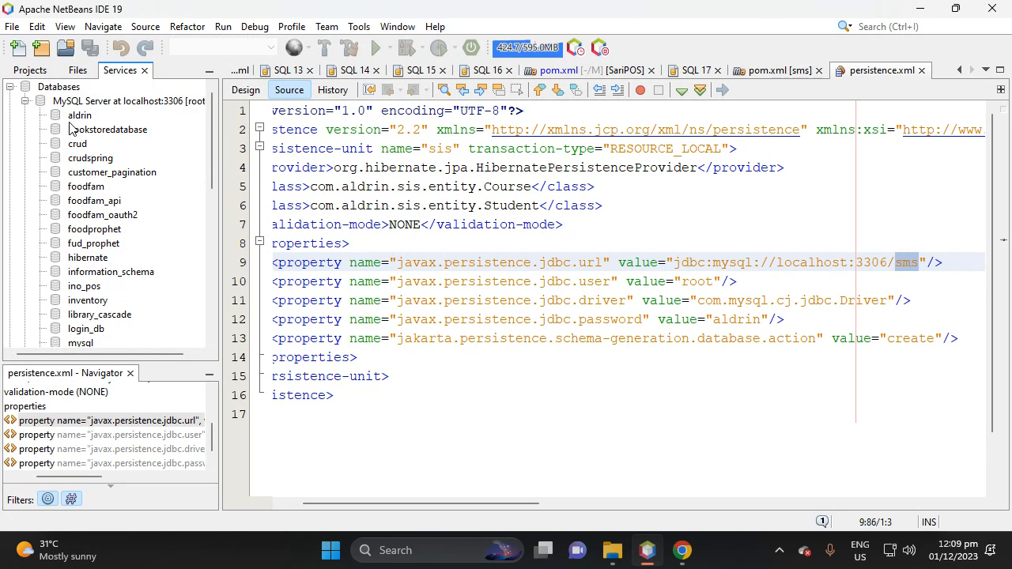
right_click(119, 101)
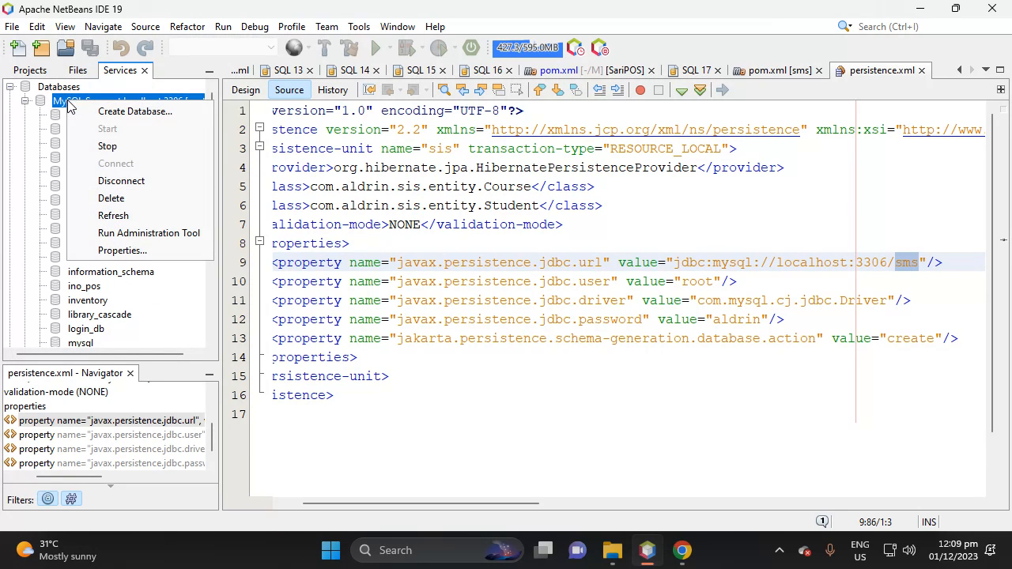
click(135, 111)
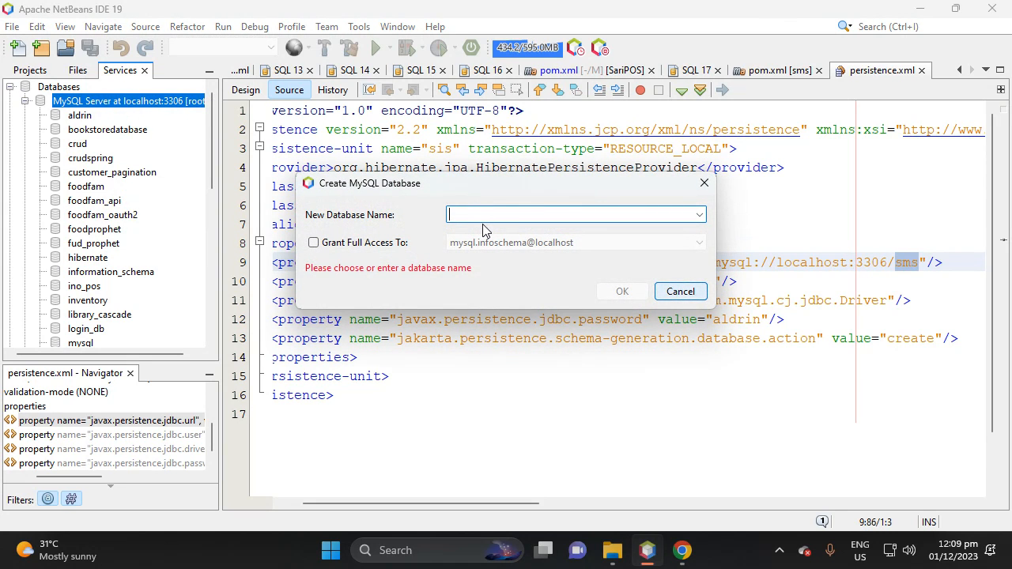
text(sms)
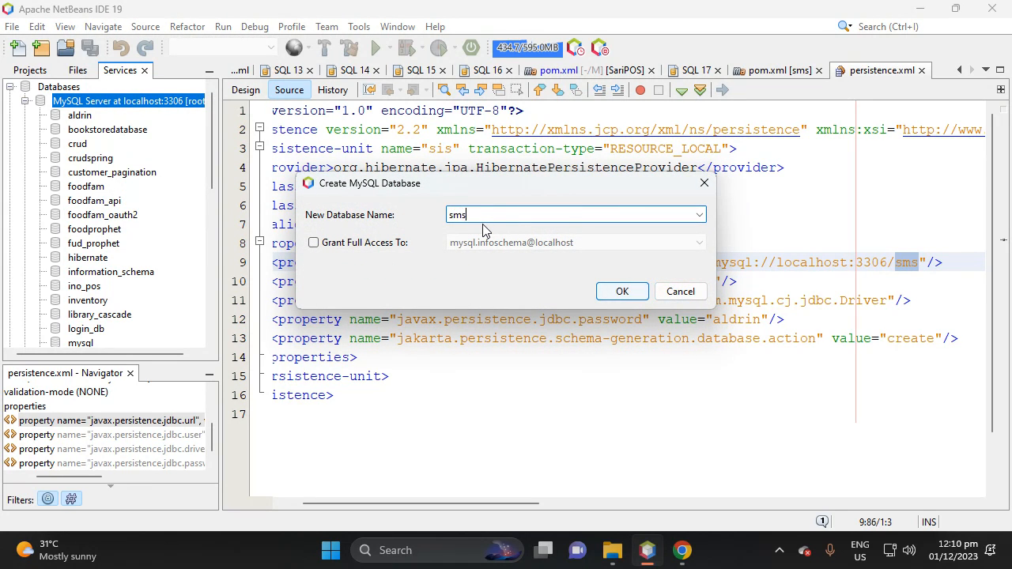
click(622, 291)
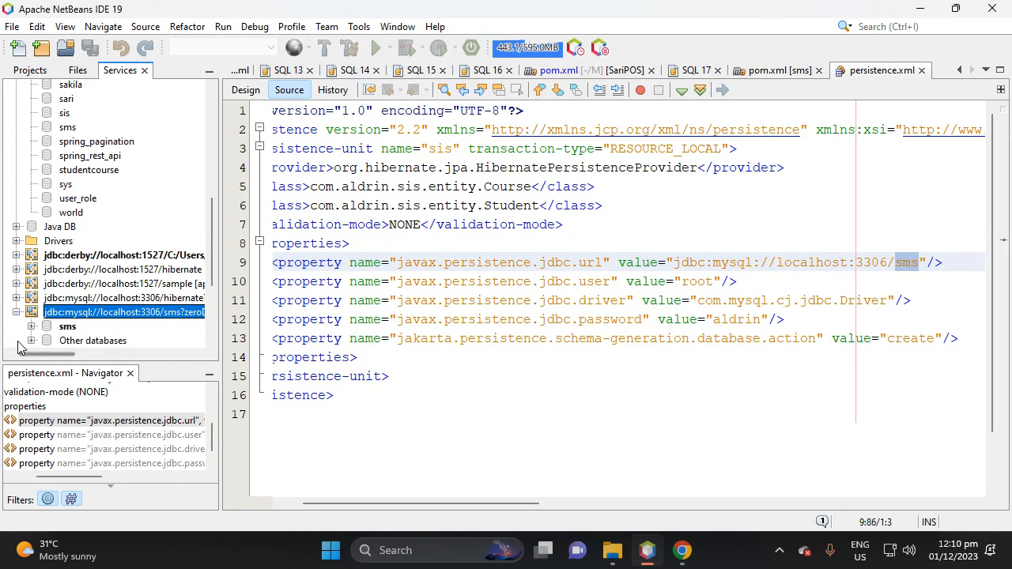
click(48, 167)
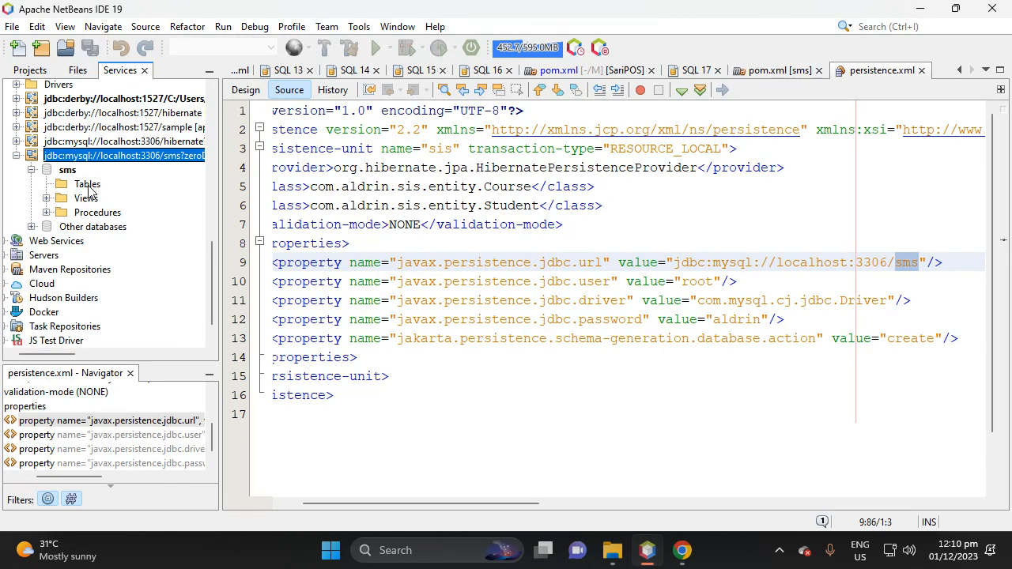
mouse_move(85, 199)
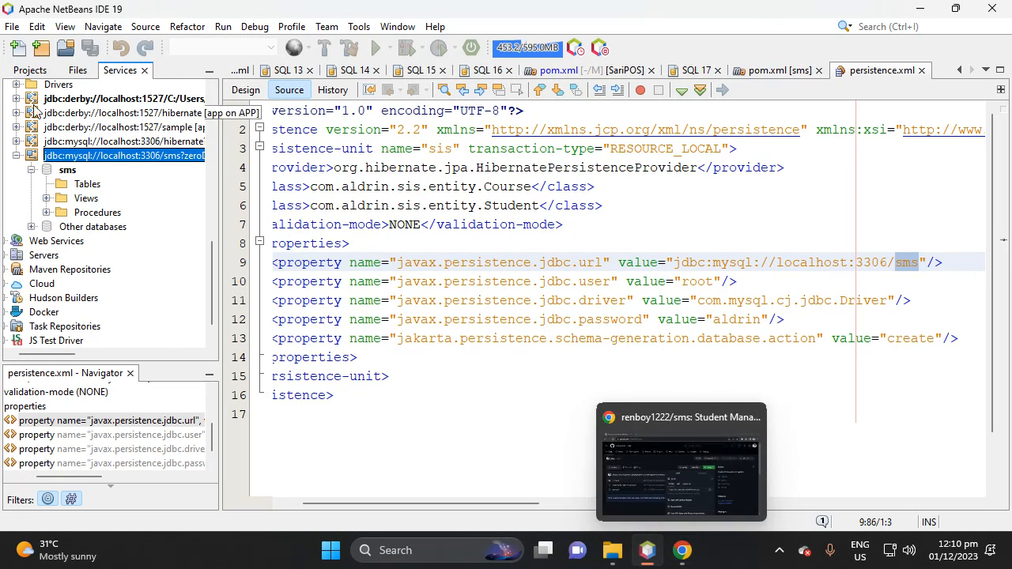
- Select the sms project and run it so Hibernate generates the database schema
click(28, 69)
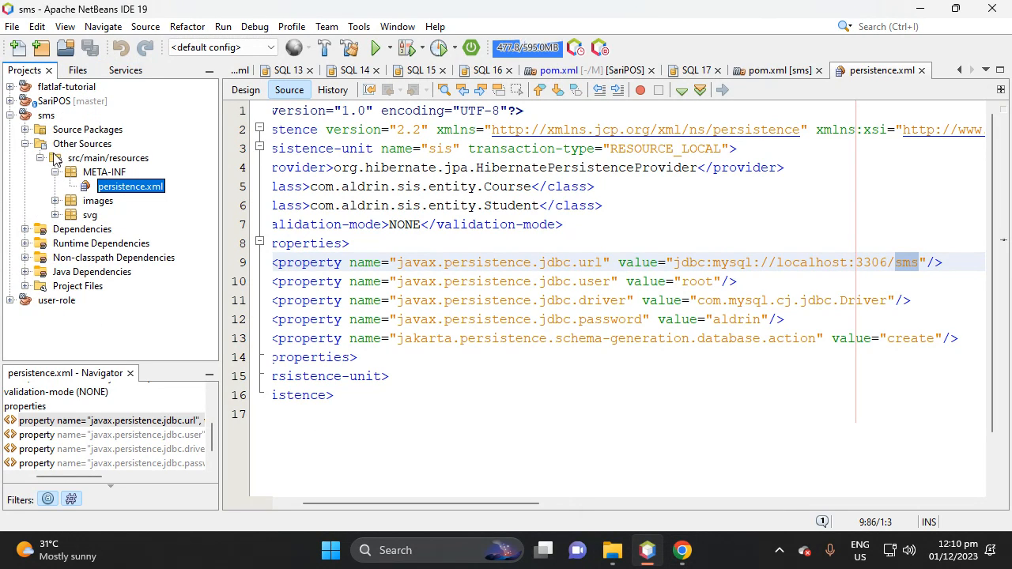
click(46, 115)
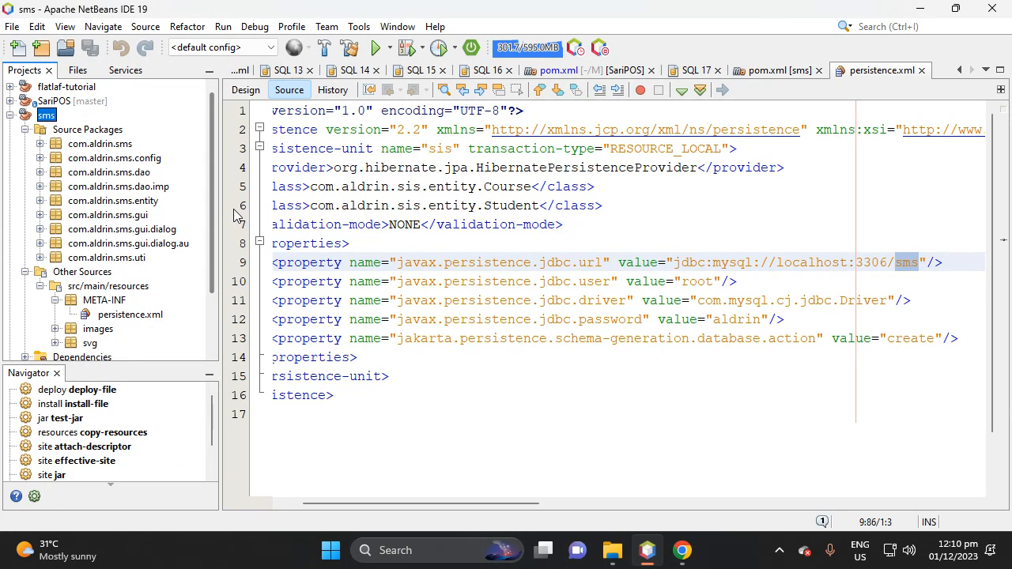
click(378, 47)
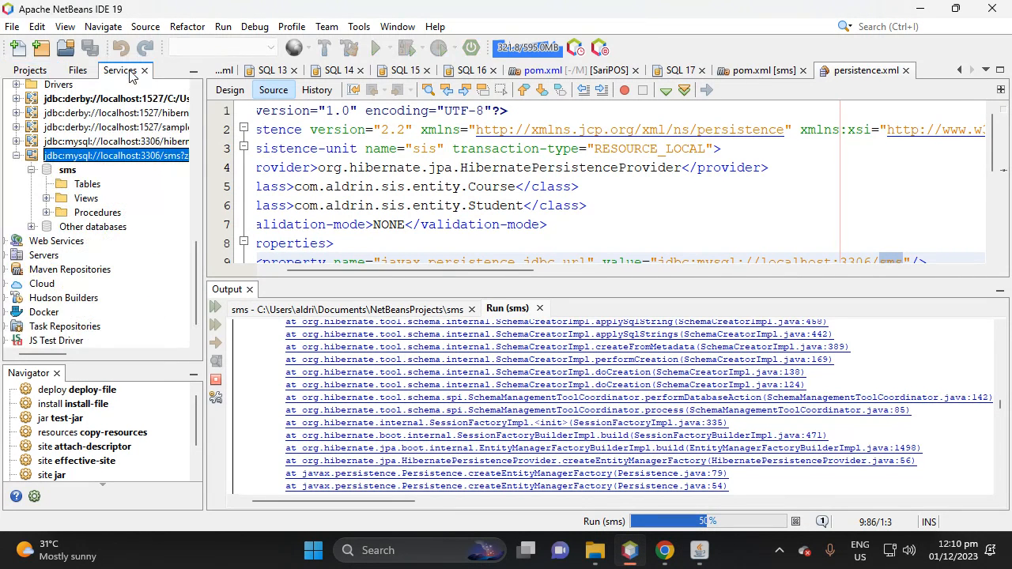
- Refresh the sms connection to show the course and student tables, then bring the SMS app forward
right_click(114, 156)
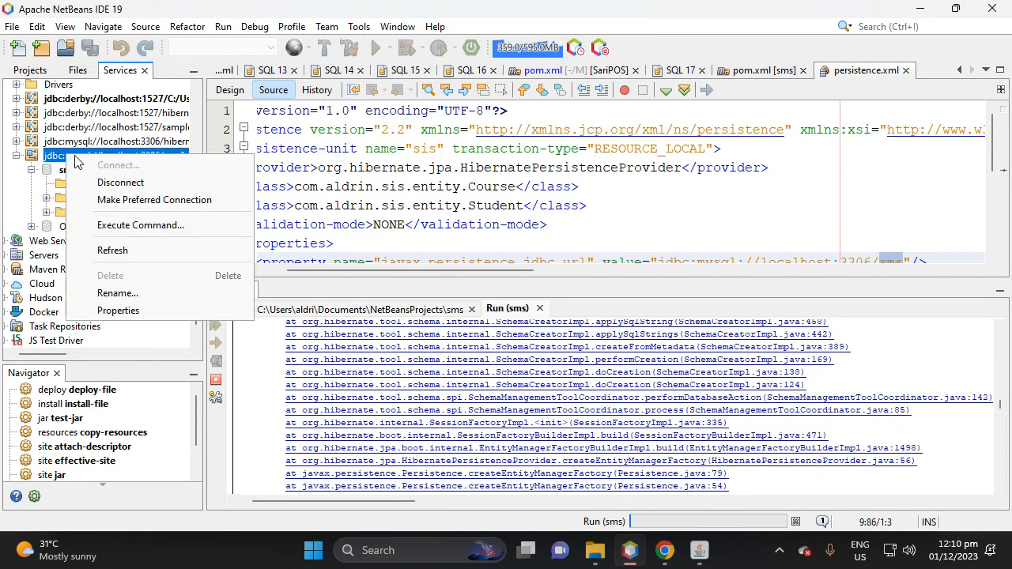
mouse_move(112, 250)
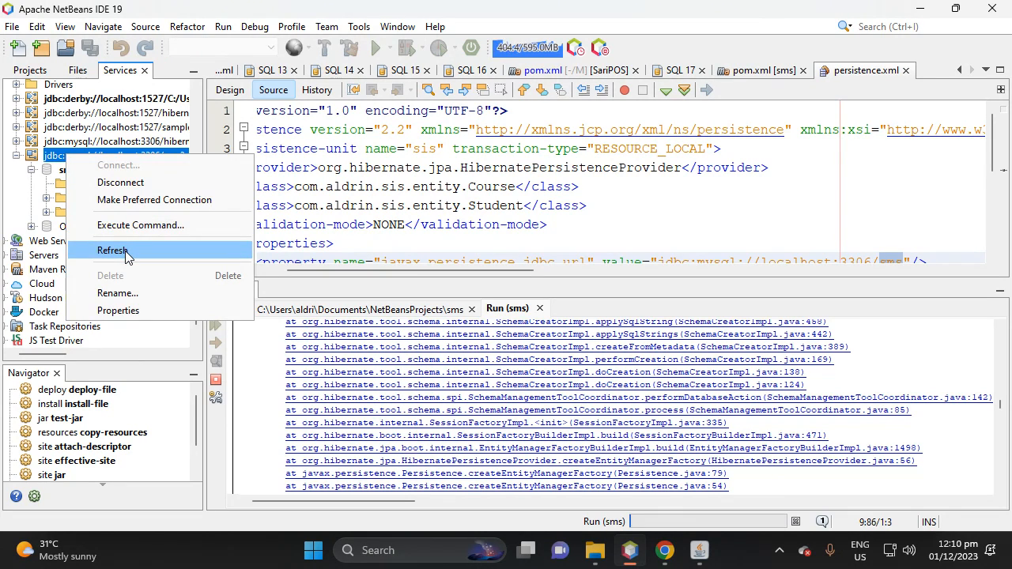
click(113, 249)
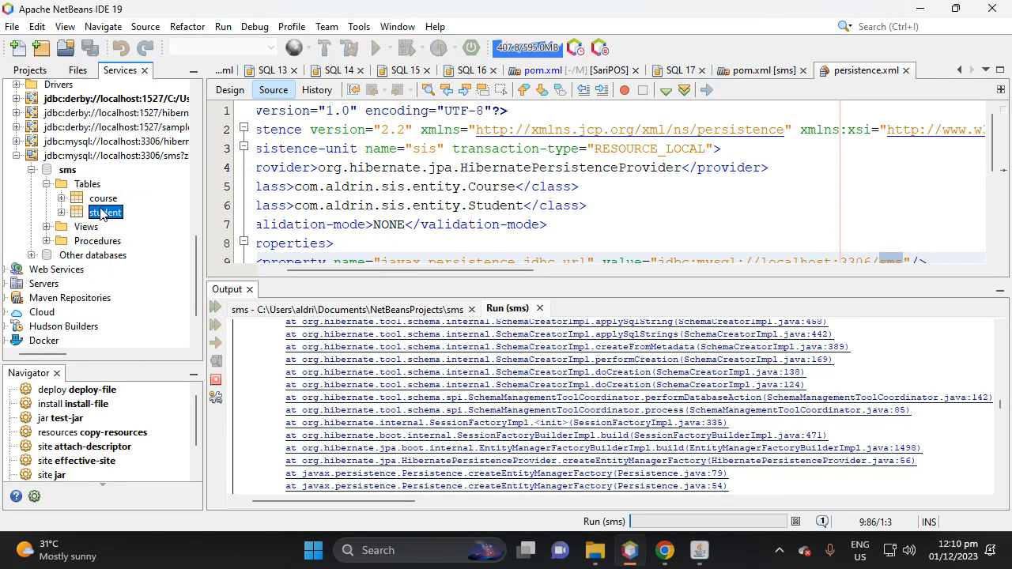
click(105, 197)
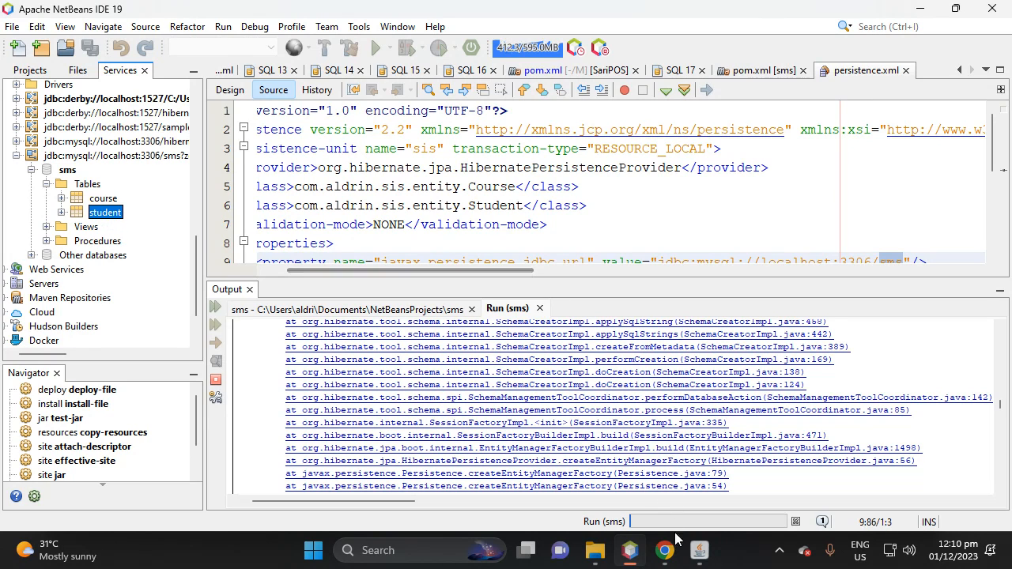
mouse_move(699, 551)
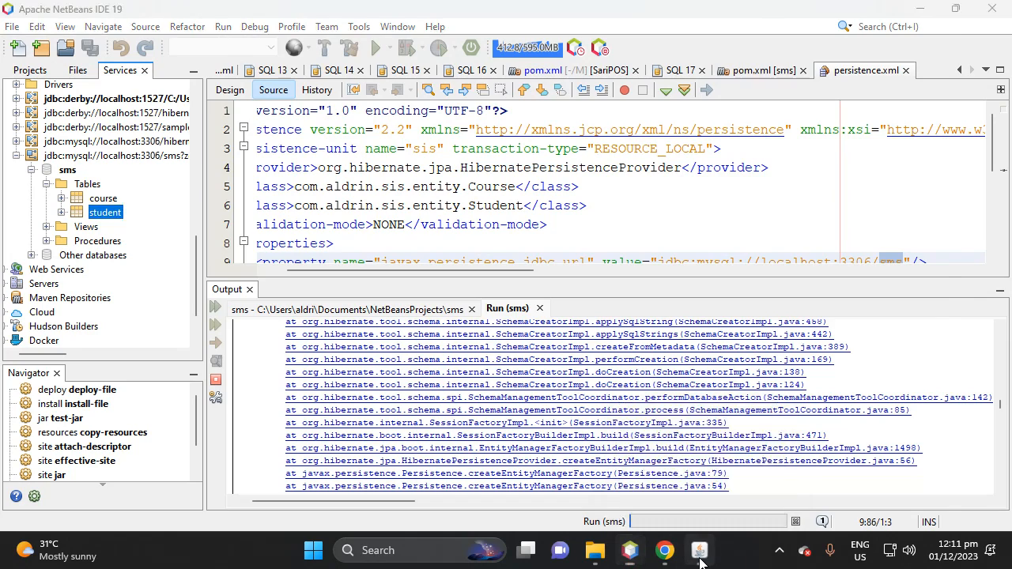
click(699, 551)
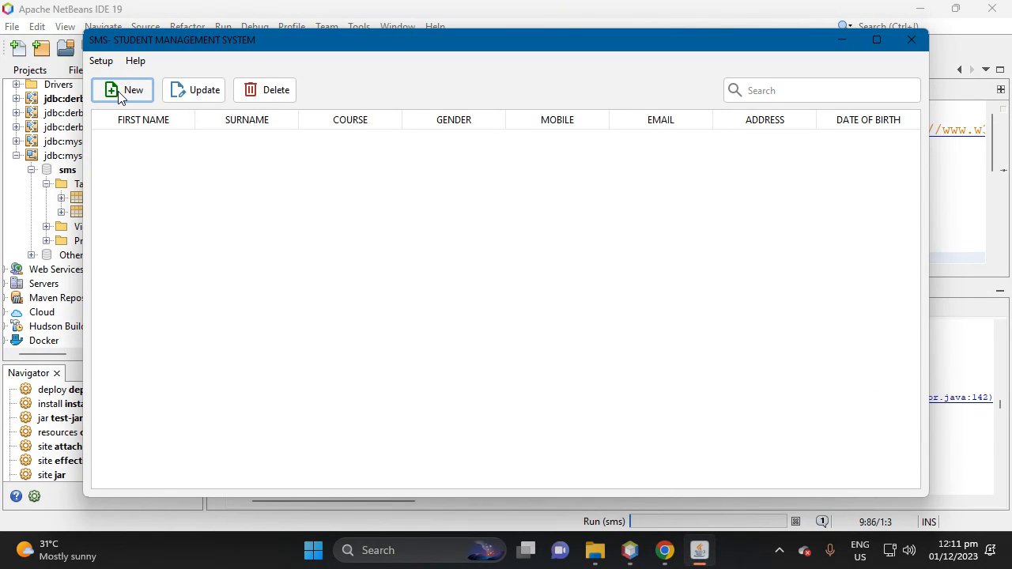
click(123, 88)
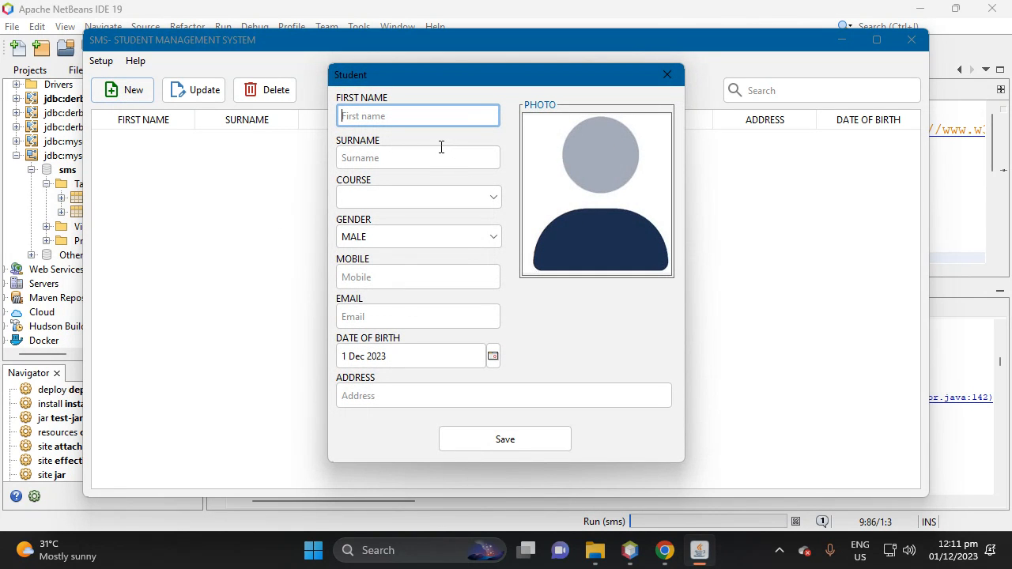
mouse_move(402, 159)
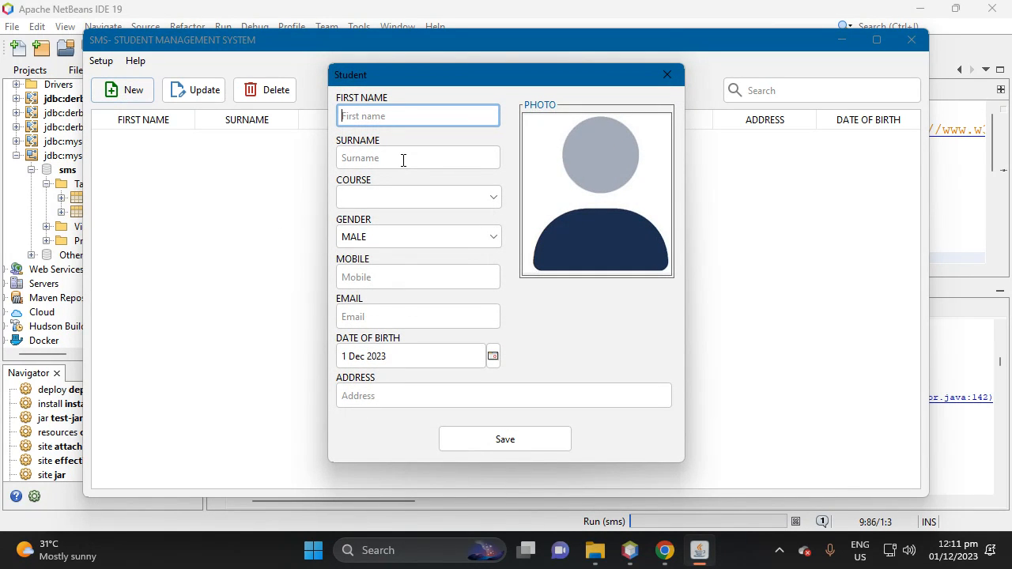
mouse_move(484, 214)
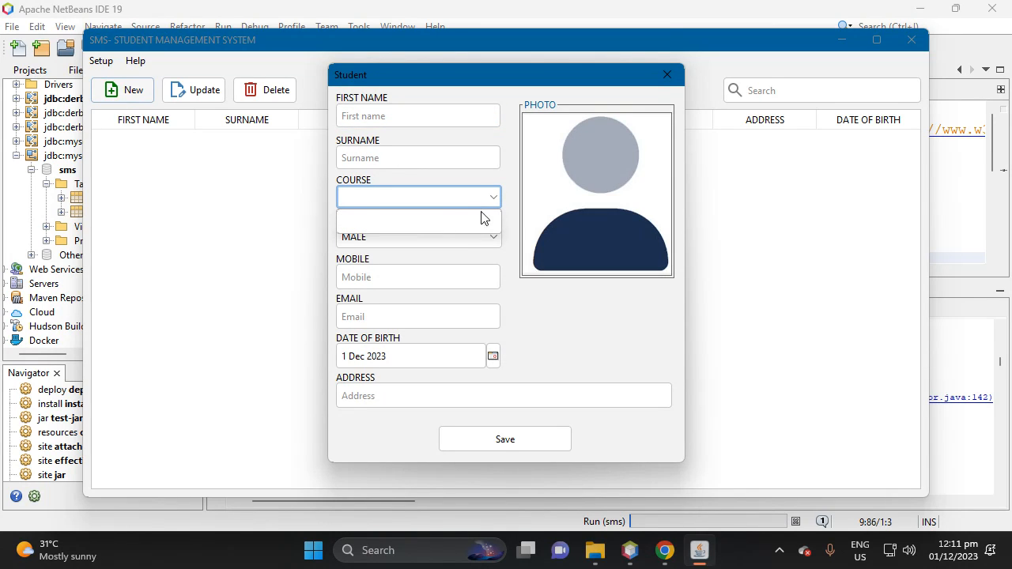
mouse_move(557, 350)
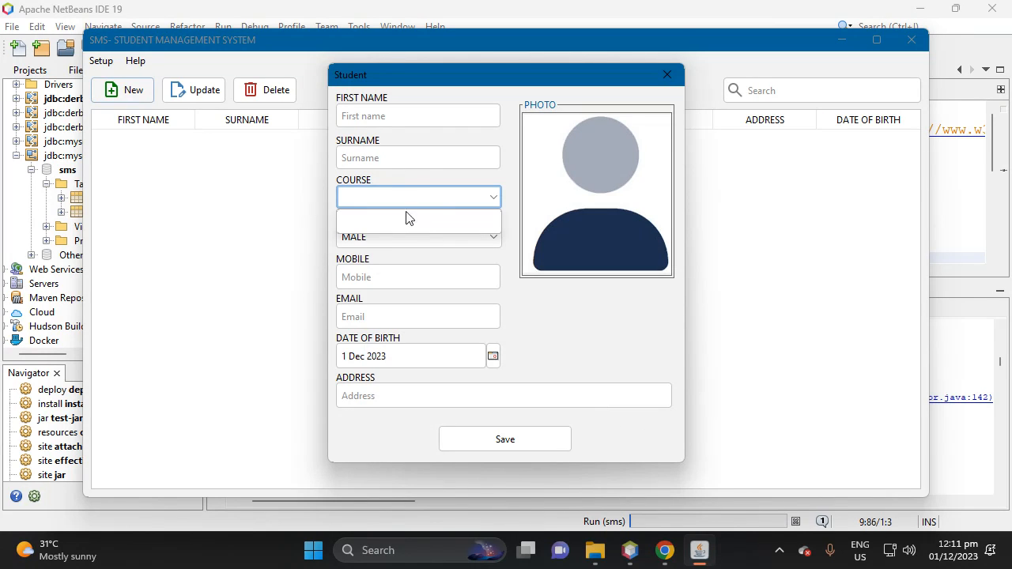
mouse_move(775, 165)
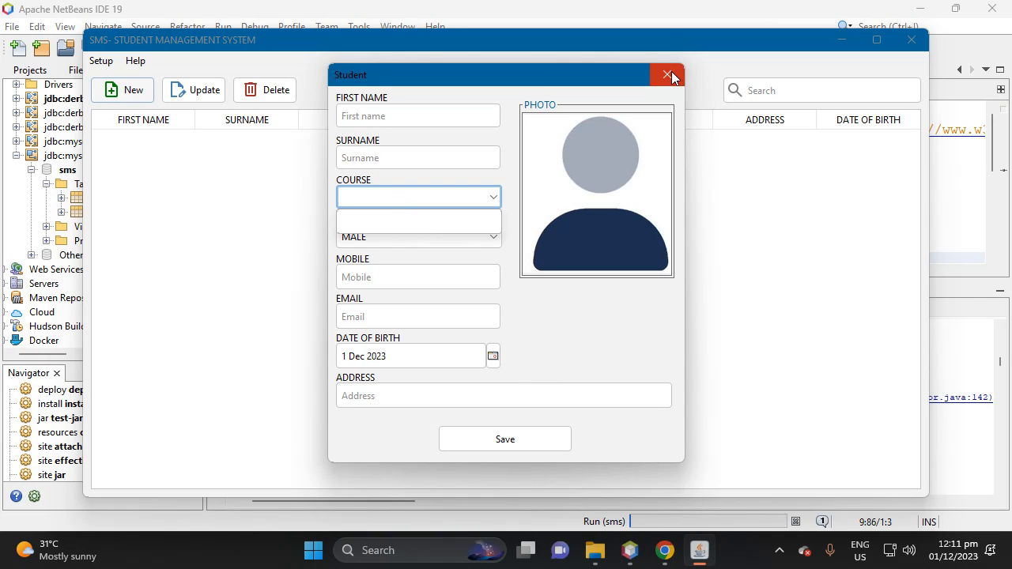
click(668, 76)
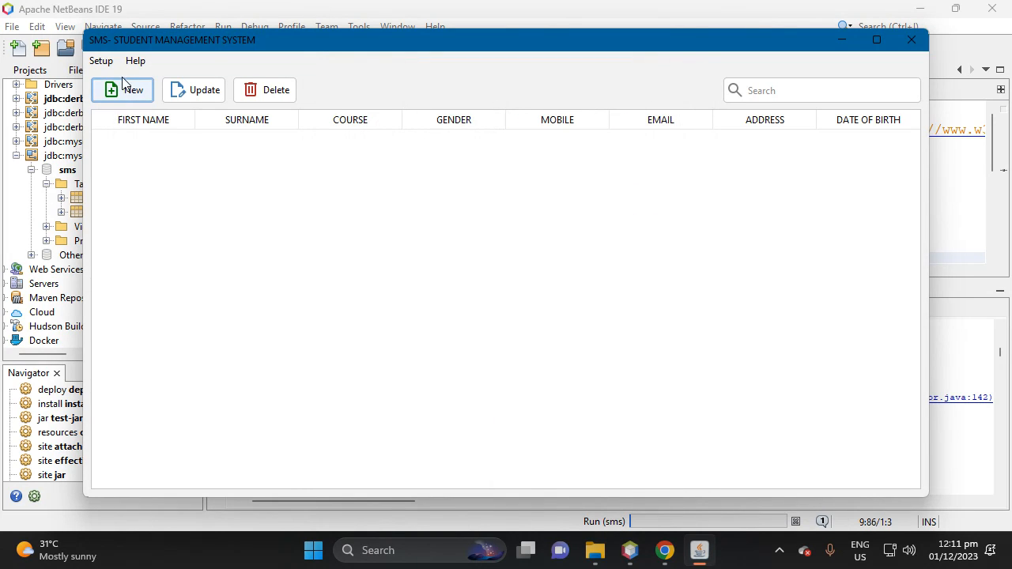
- Add a BSCS course described as BS COMPUTER SCIENCE in the Setup > Course window and save it
click(101, 60)
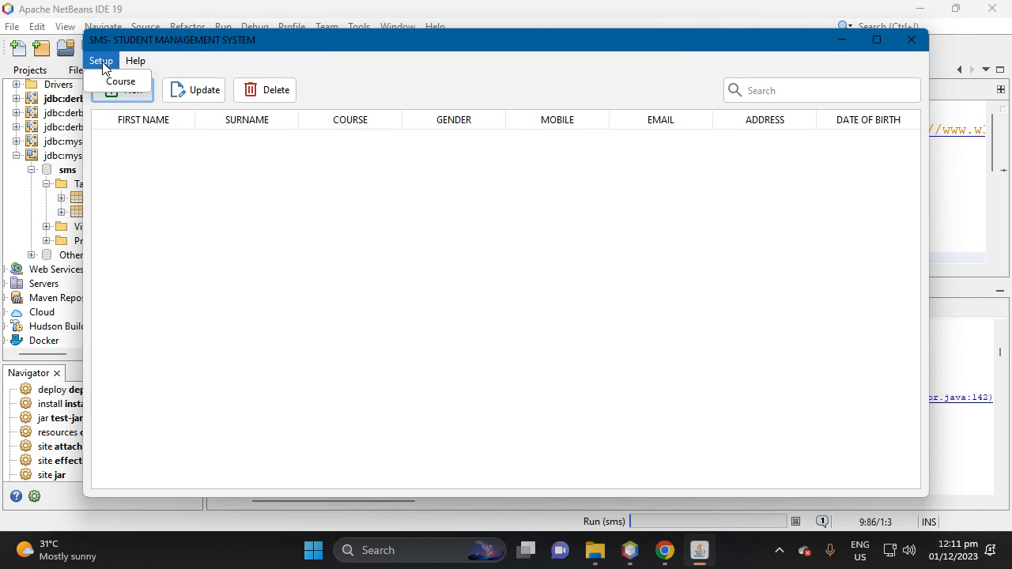
mouse_move(121, 81)
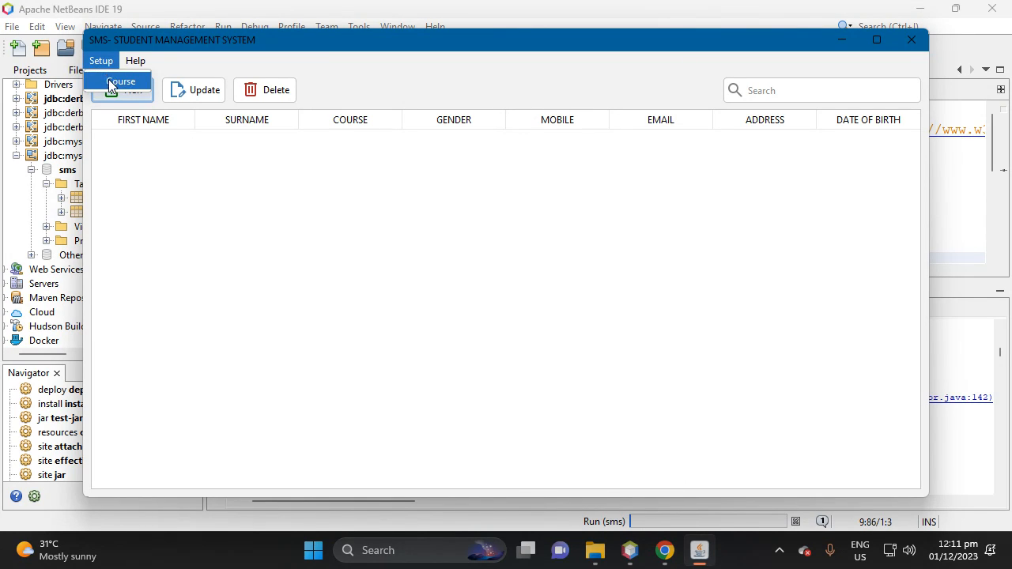
click(124, 82)
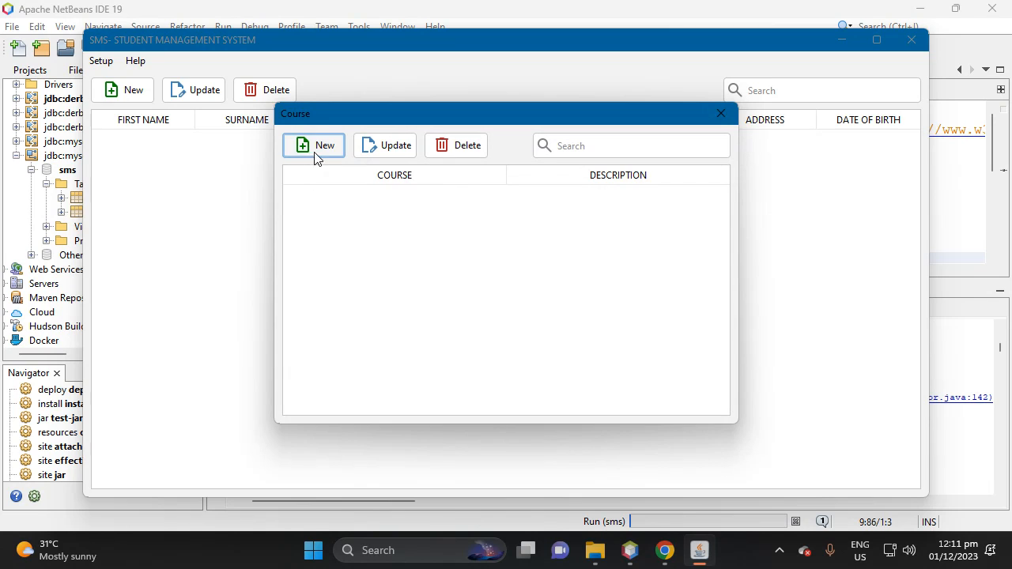
click(313, 145)
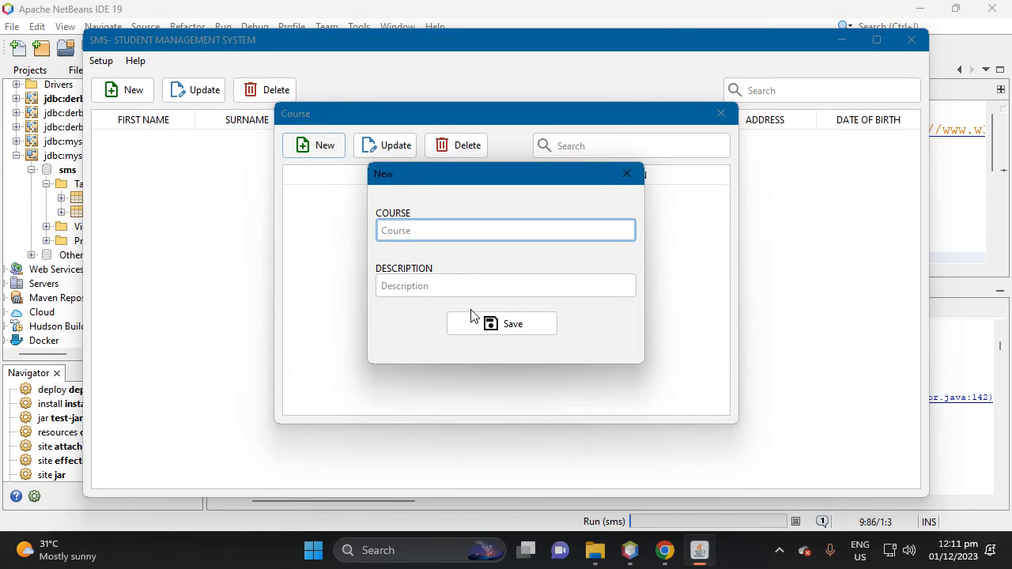
text(BSCS)
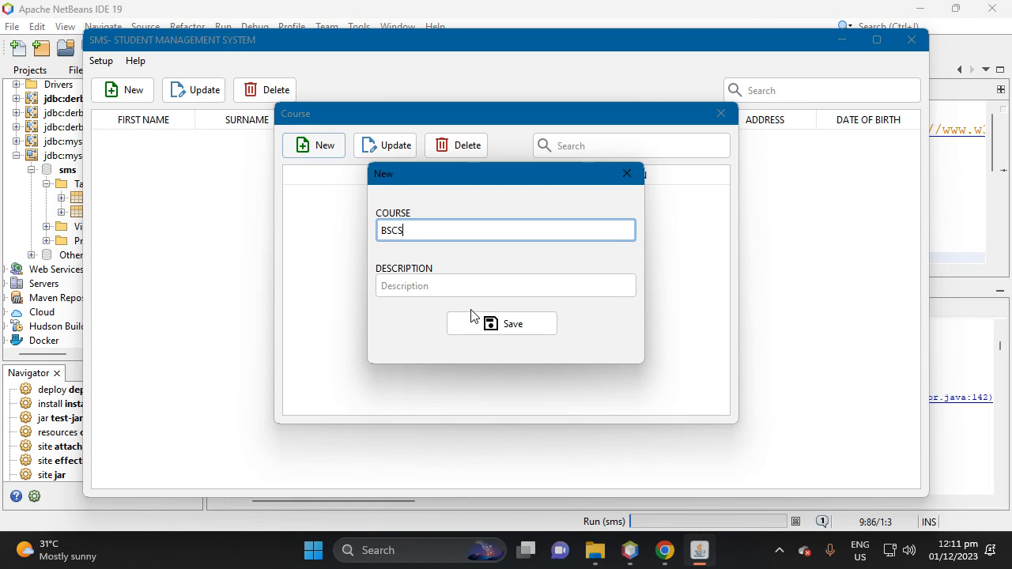
text(b)
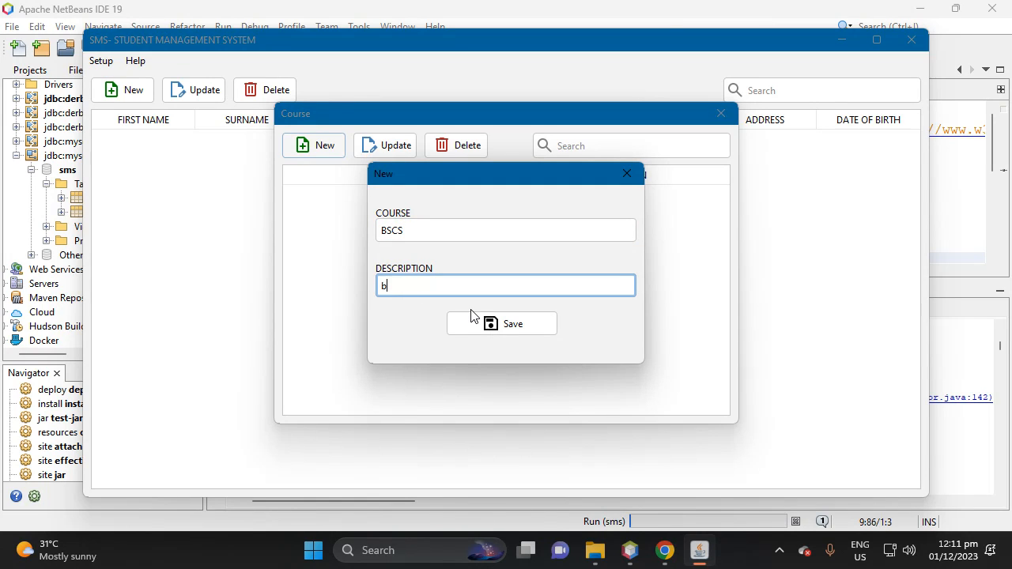
text(BS)
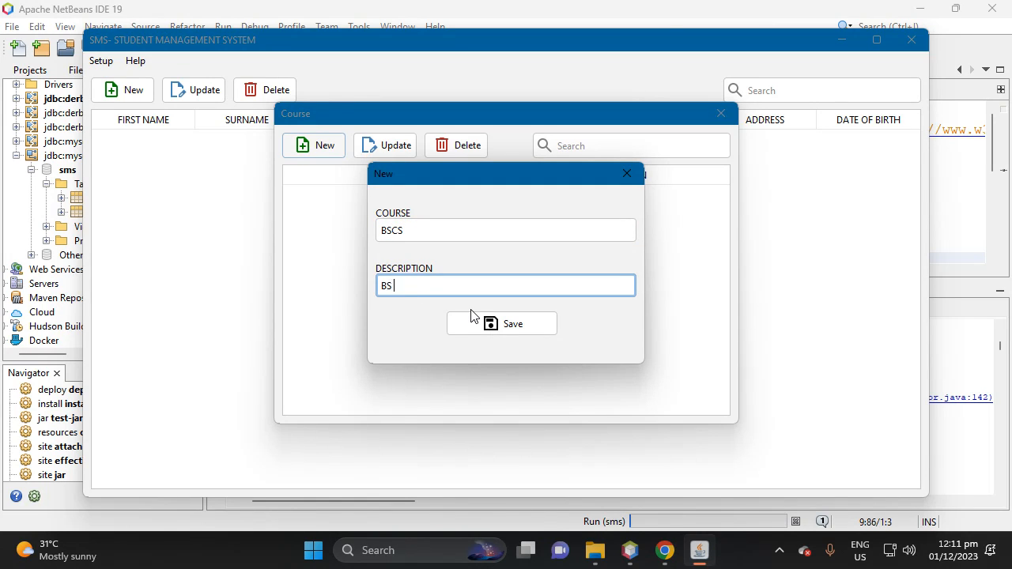
text(COMPU)
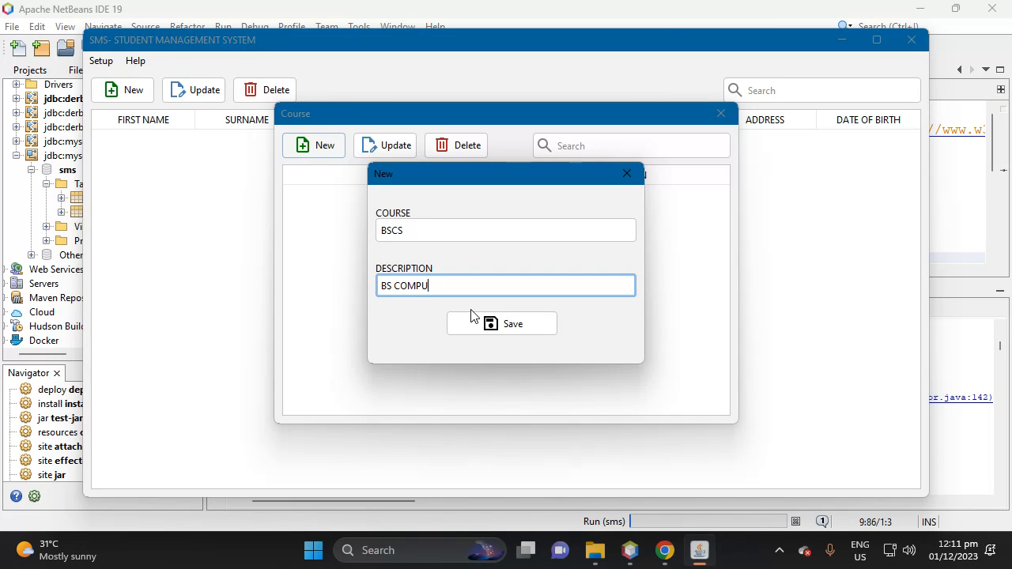
text(TER S)
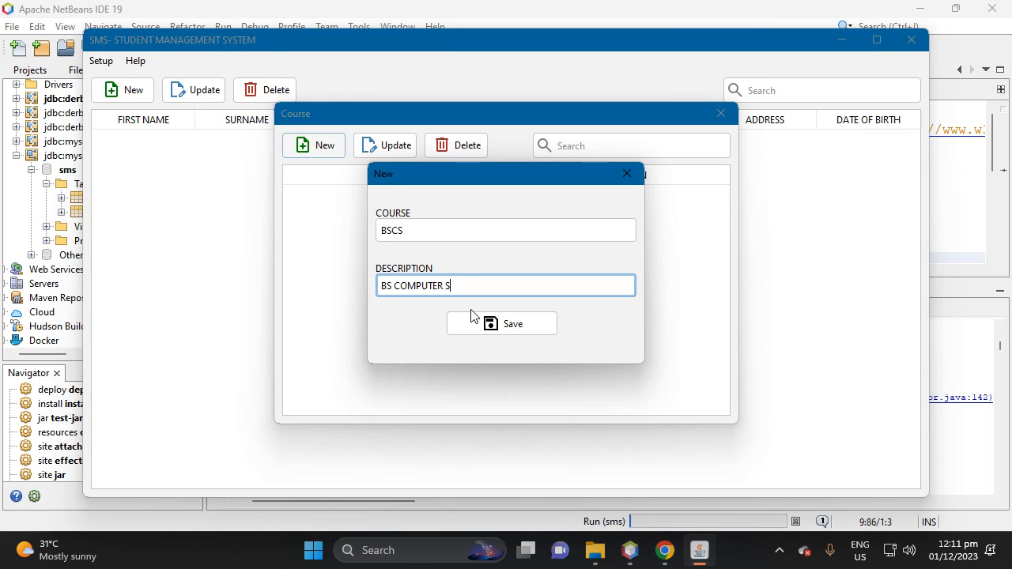
text(CIENCE)
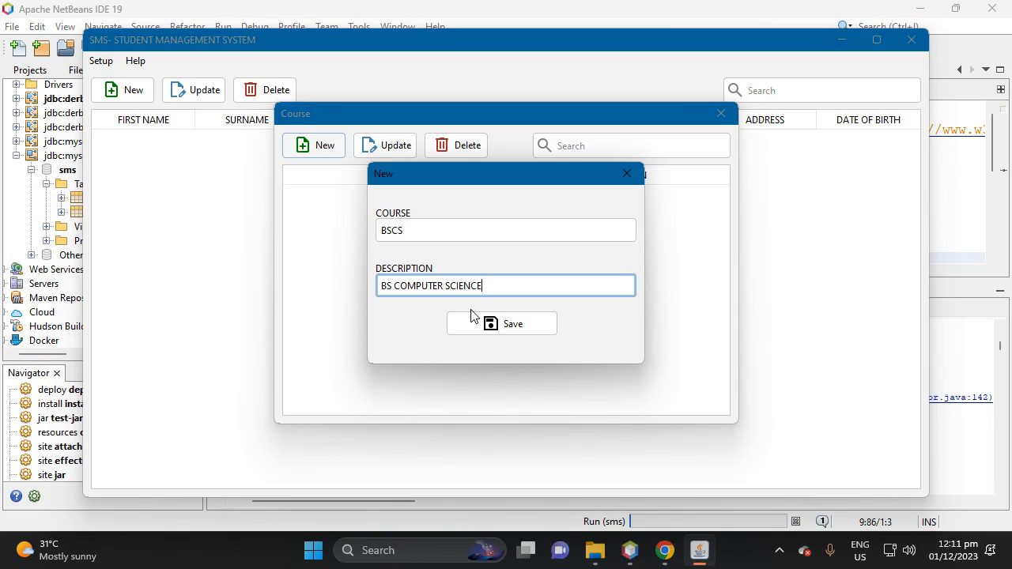
click(502, 323)
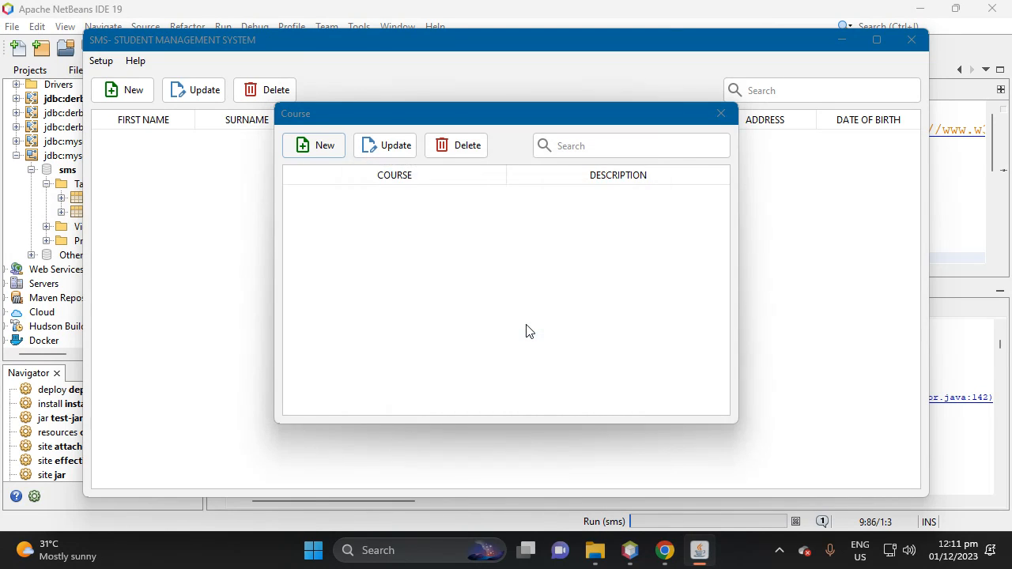
click(313, 145)
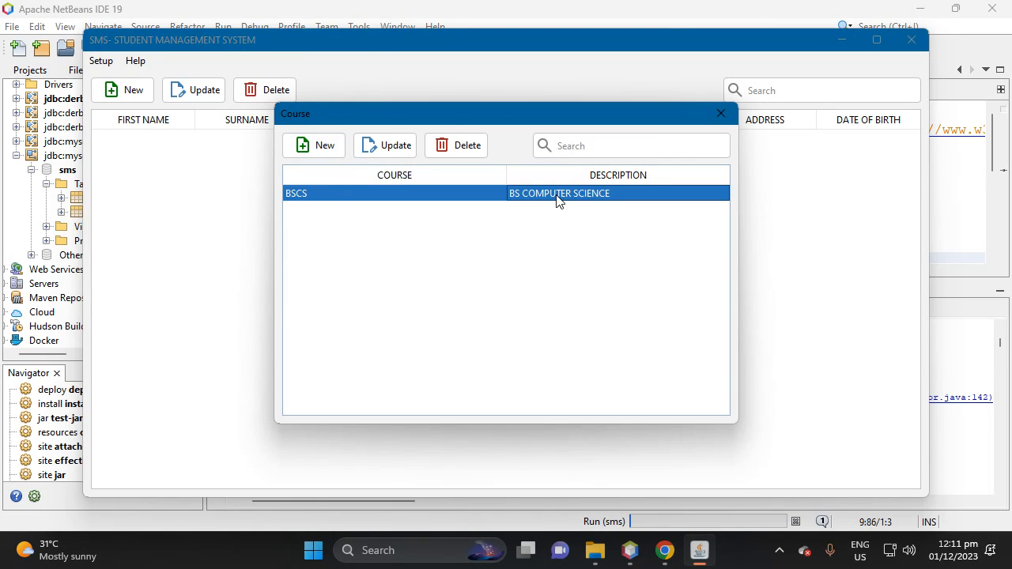
mouse_move(525, 212)
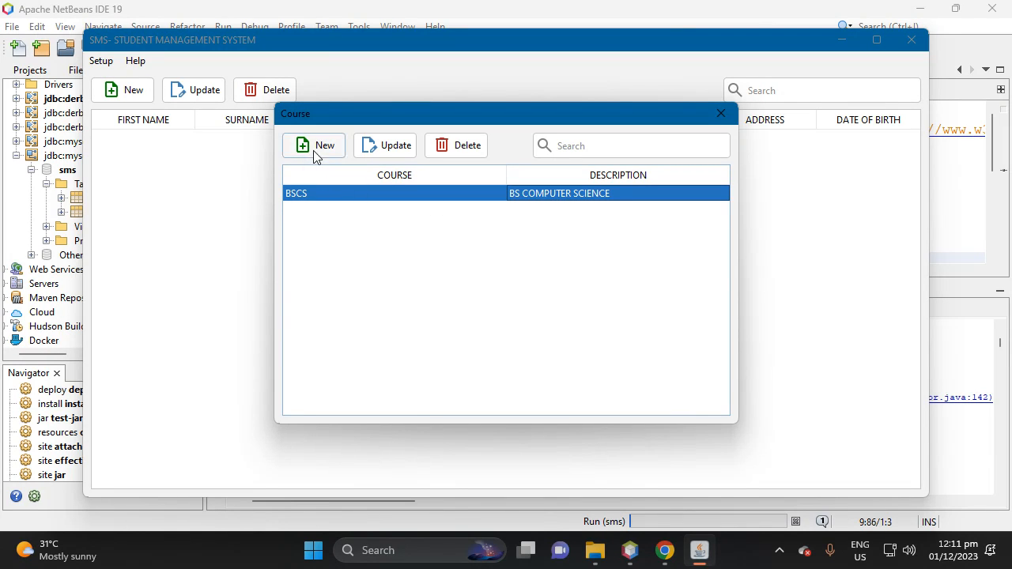
- Add a BSIT course, BS INFORMATION TECHNOLOGY, save it and close the course window
click(314, 146)
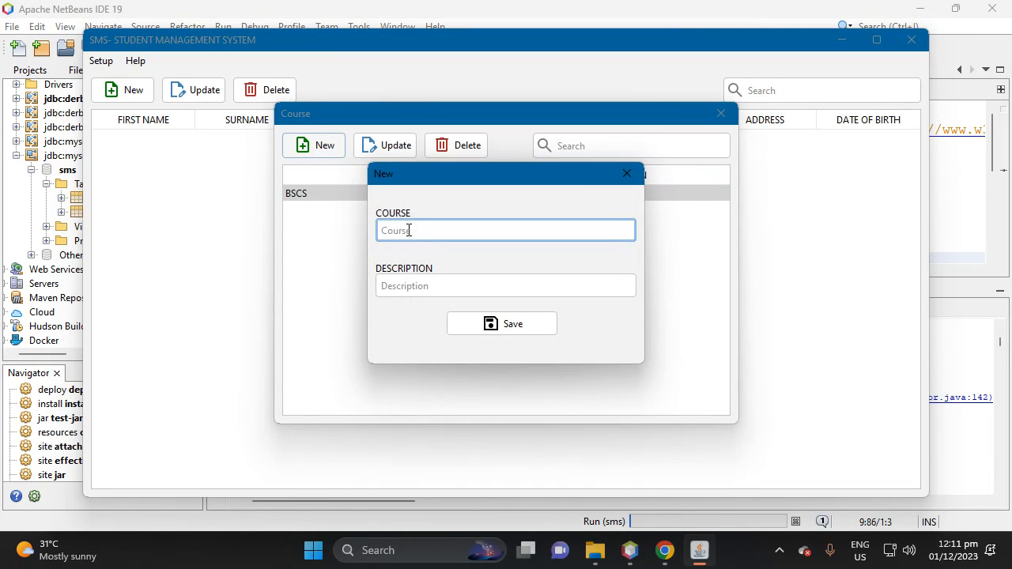
text(BSIT)
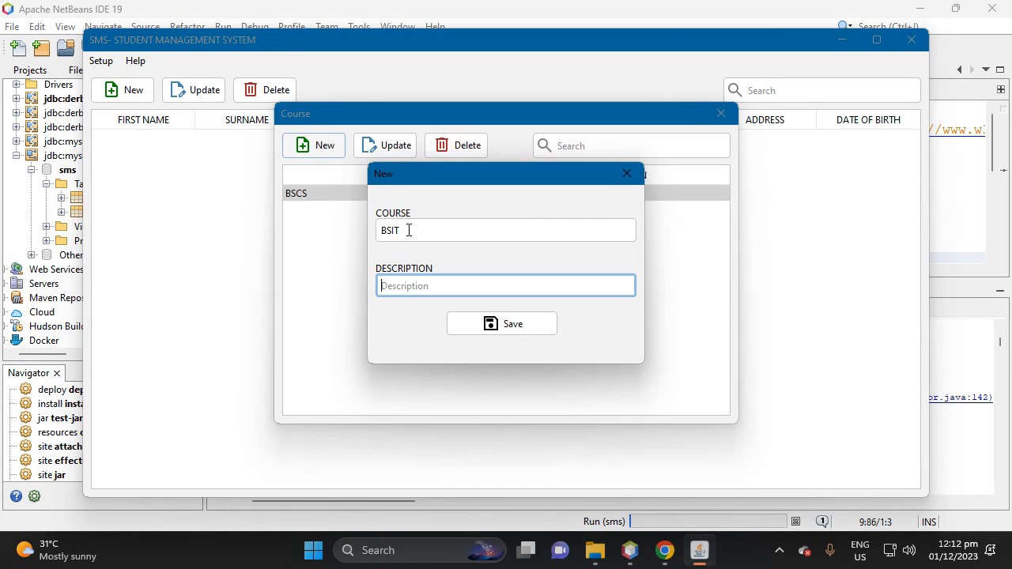
text(BS INFORMATION)
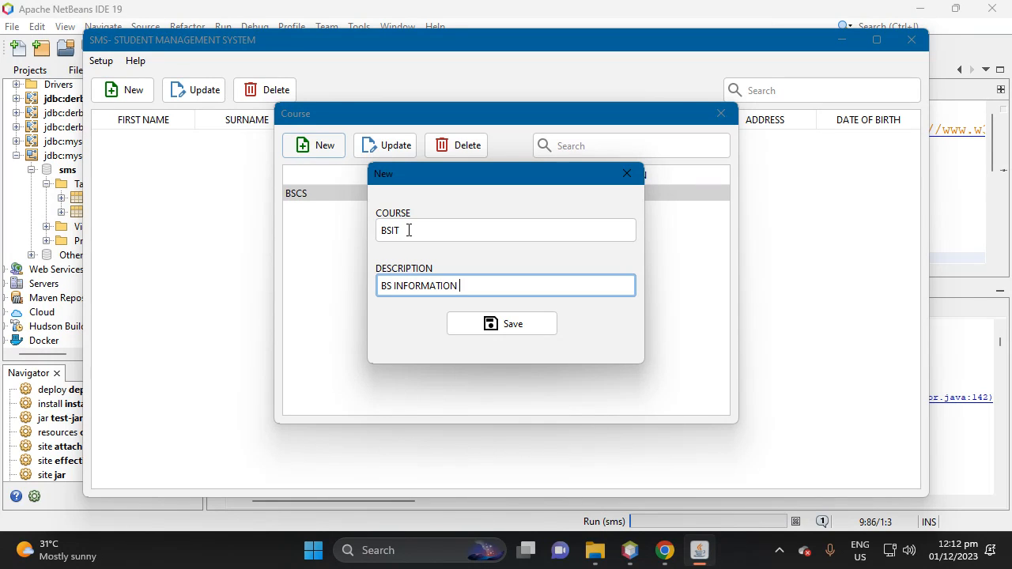
text(TECHO)
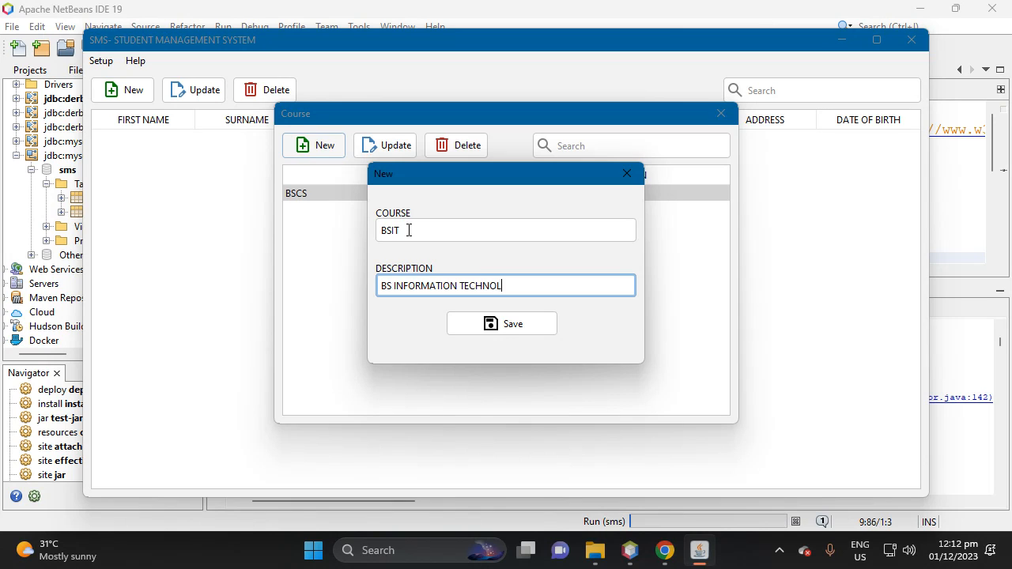
text(OGY)
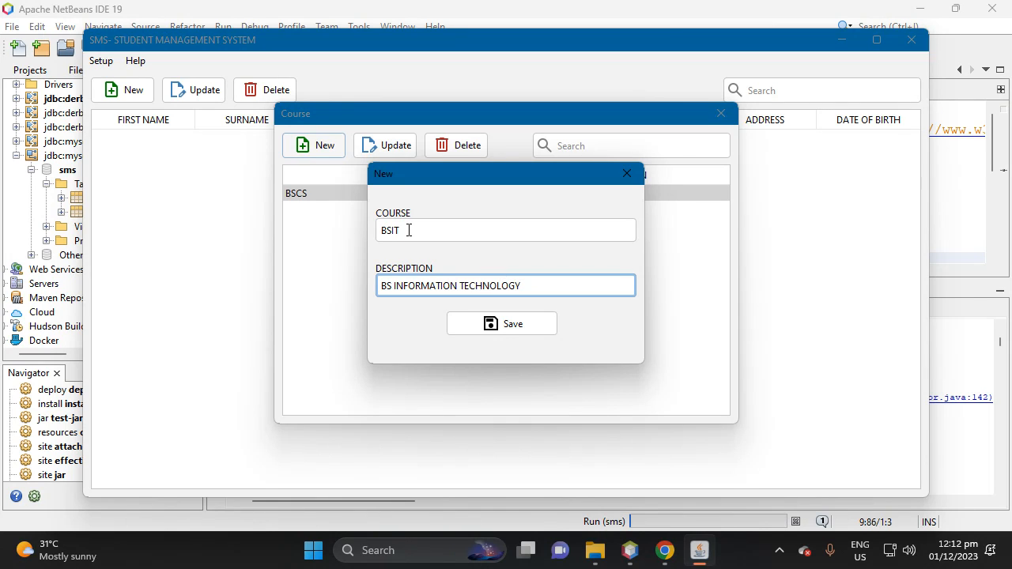
click(502, 323)
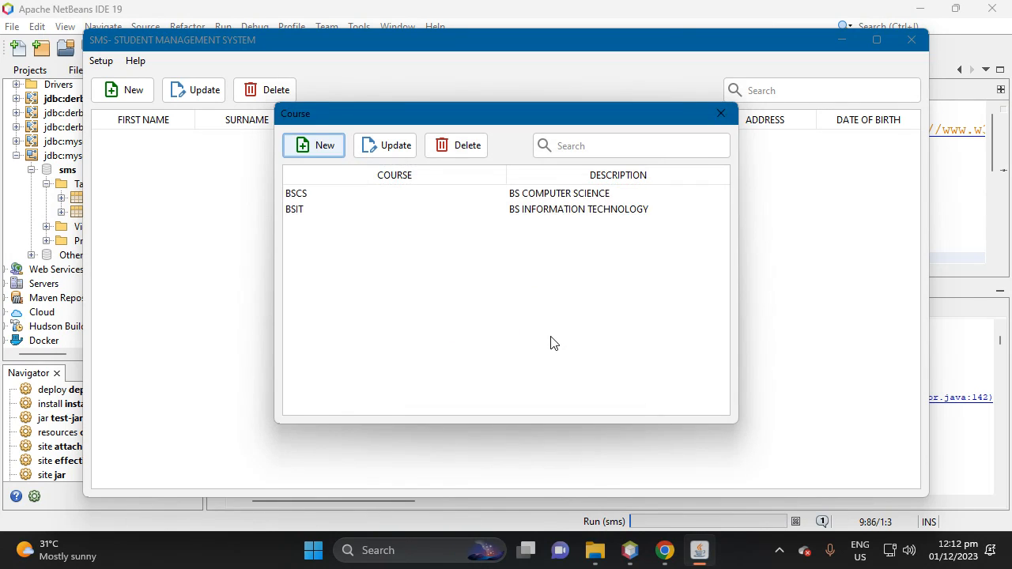
mouse_move(443, 228)
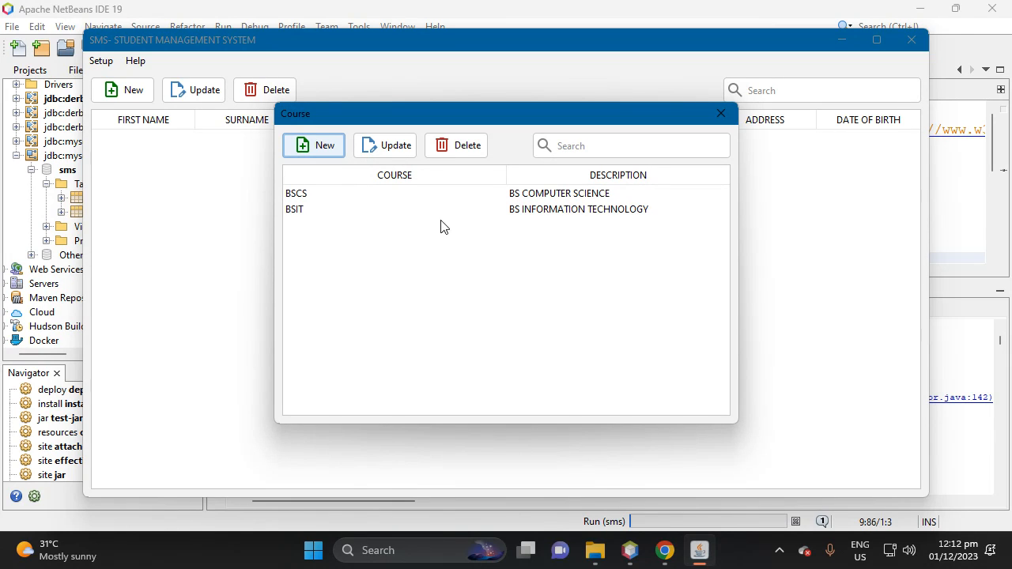
mouse_move(721, 114)
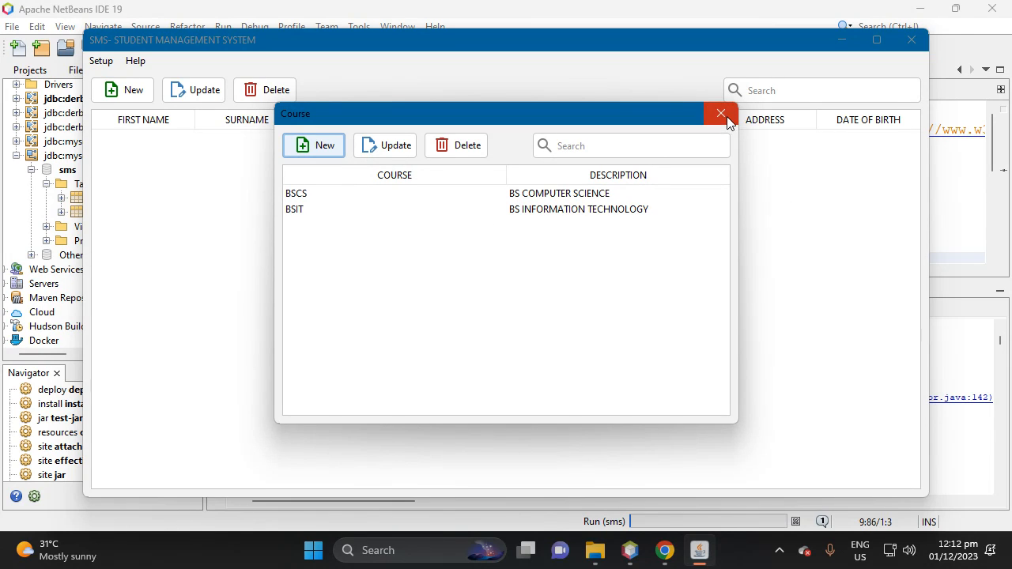
click(721, 113)
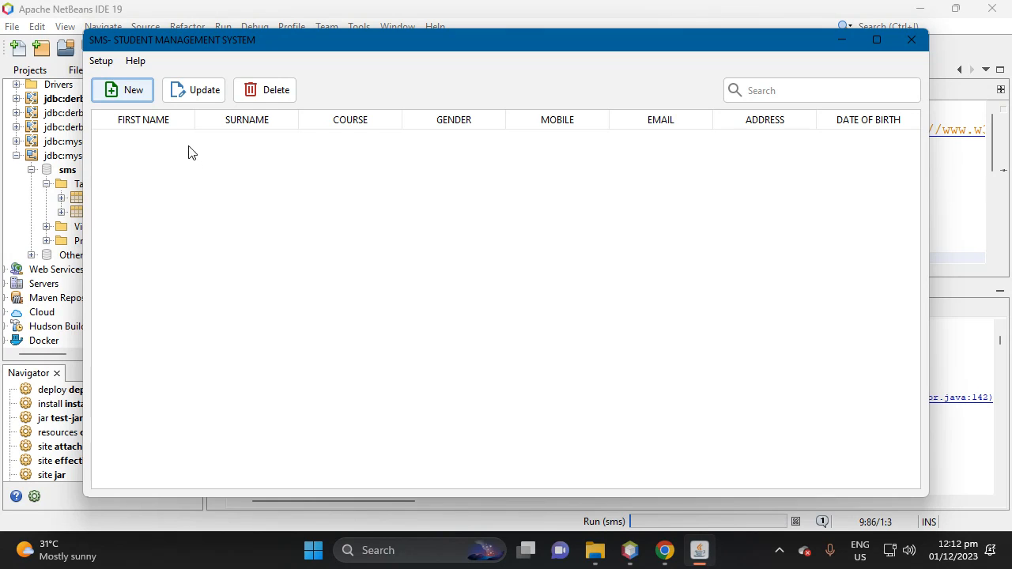
click(122, 88)
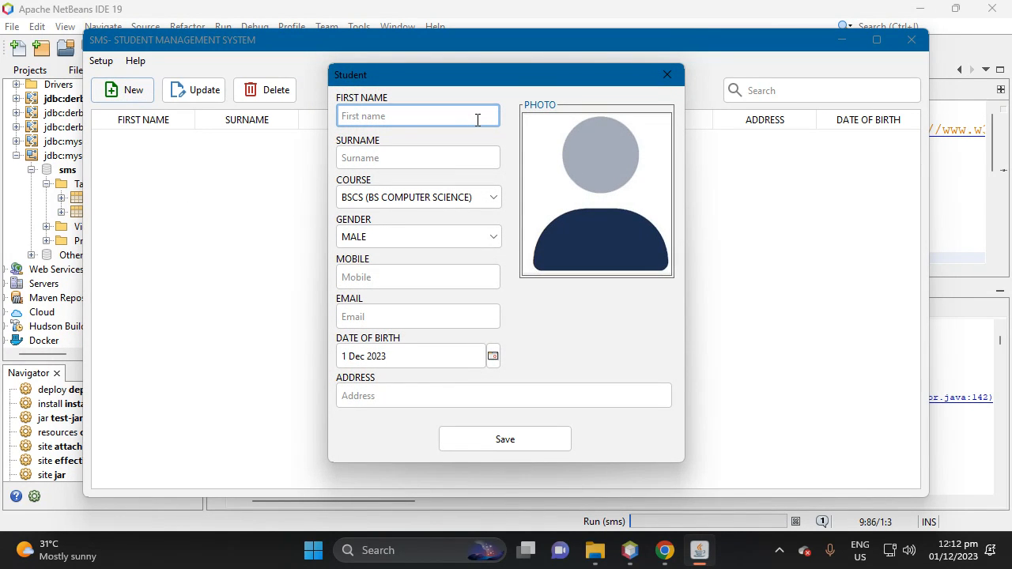
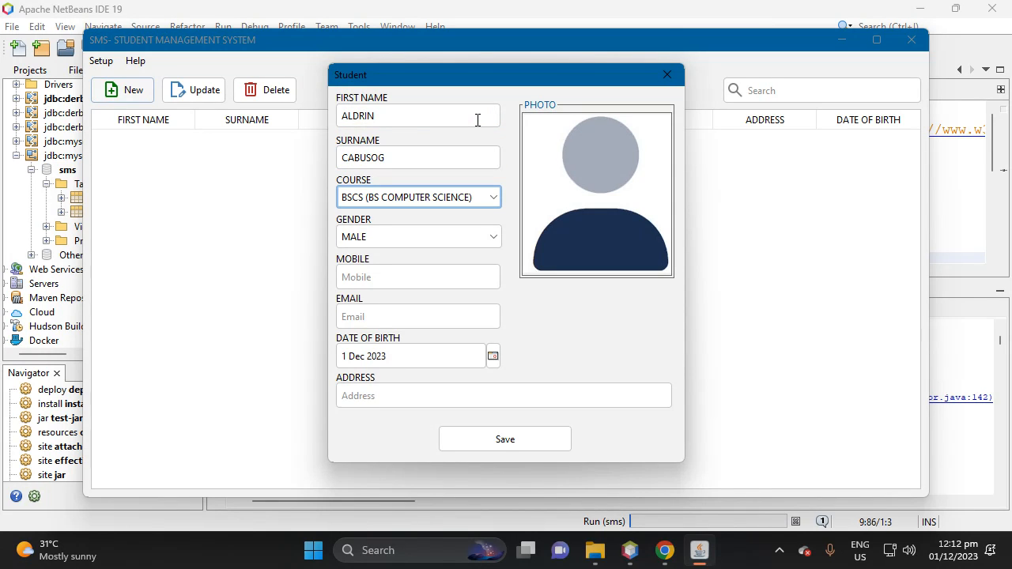
mouse_move(404, 253)
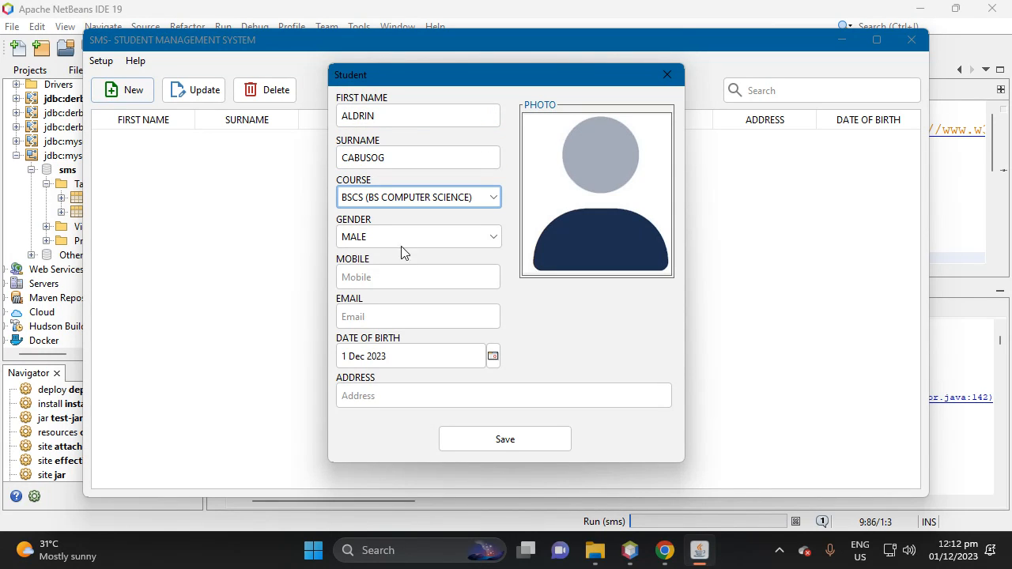
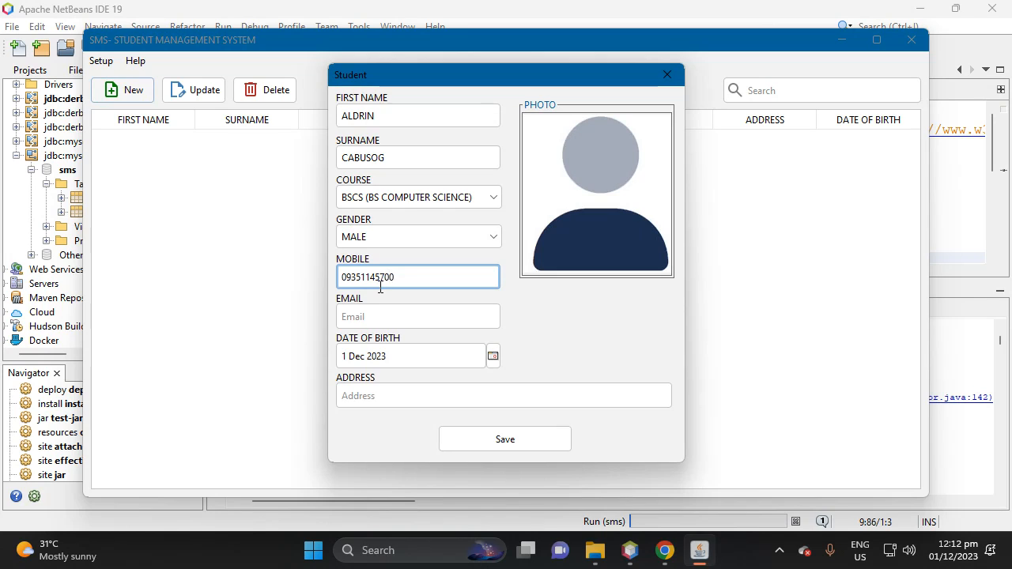
- Enter the student's ALDRIN Gmail email and step the birth date calendar back toward 1984
click(417, 316)
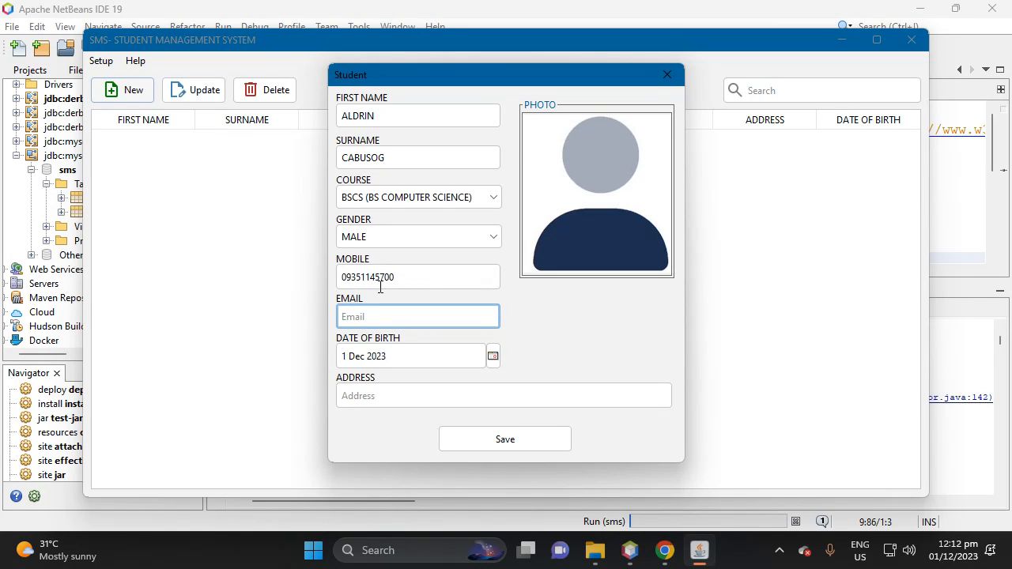
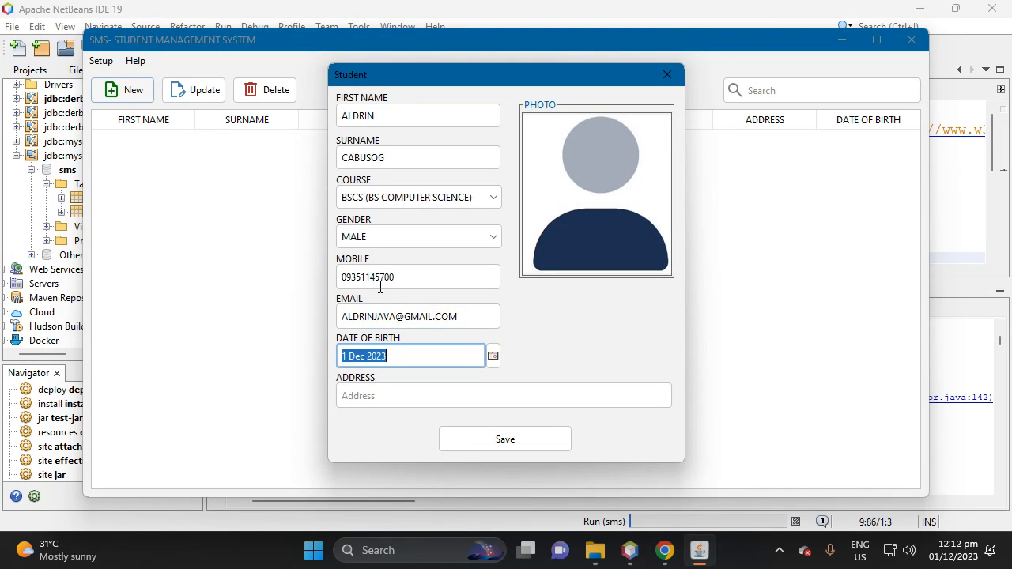
click(494, 356)
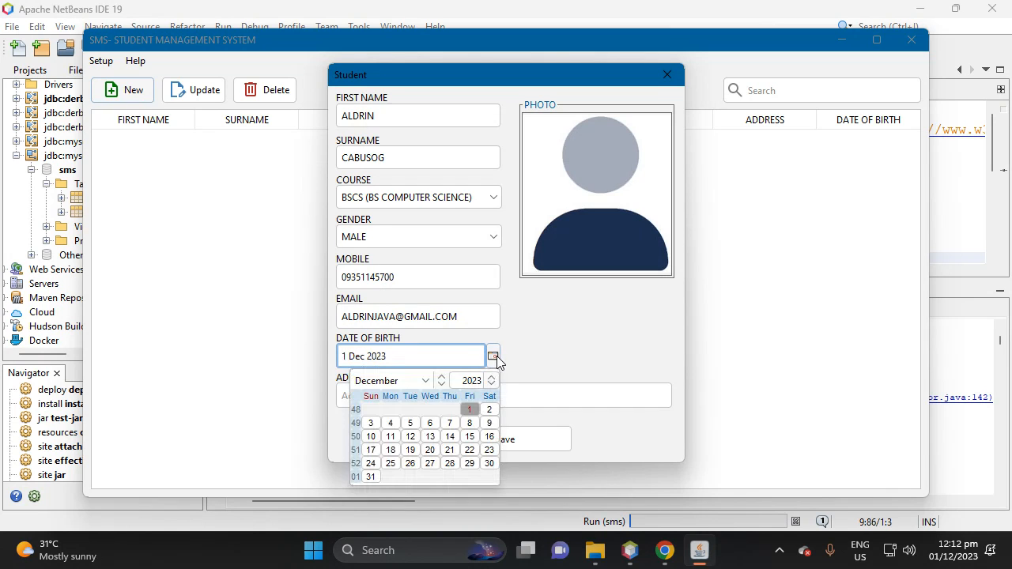
click(490, 386)
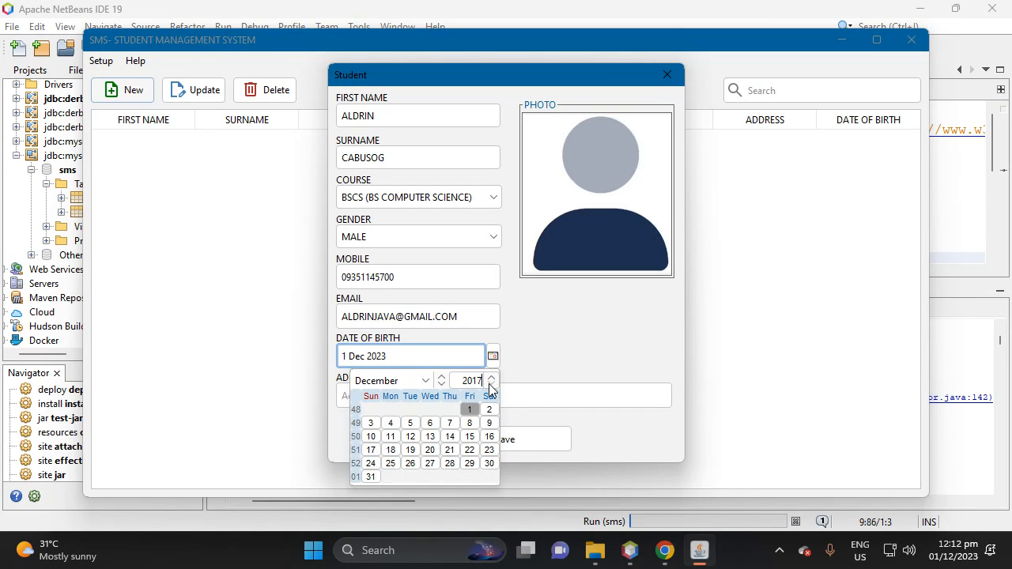
click(490, 386)
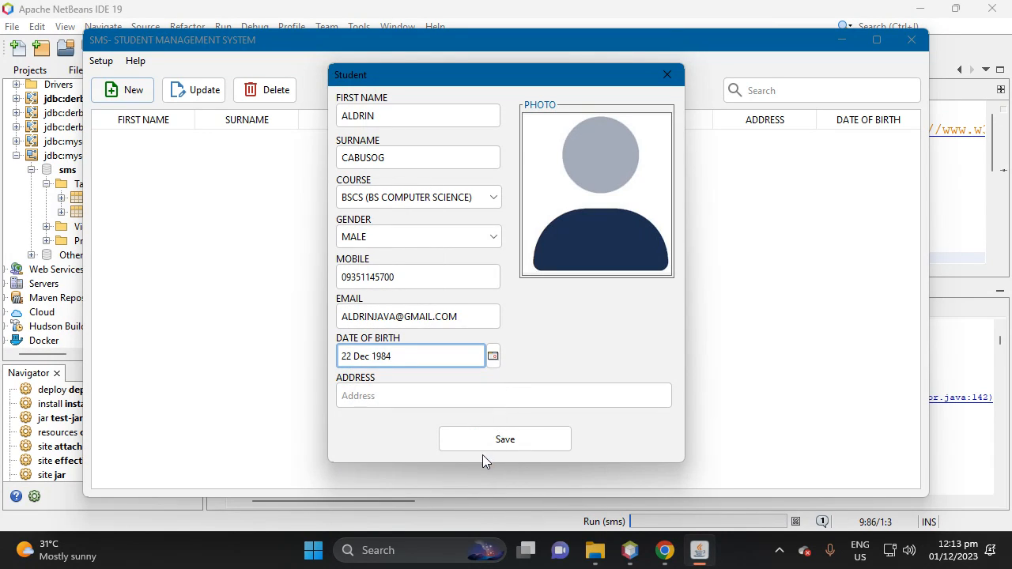
- Fill the address as TALAMBAN CEBU CITY PHILIPPINES
click(503, 395)
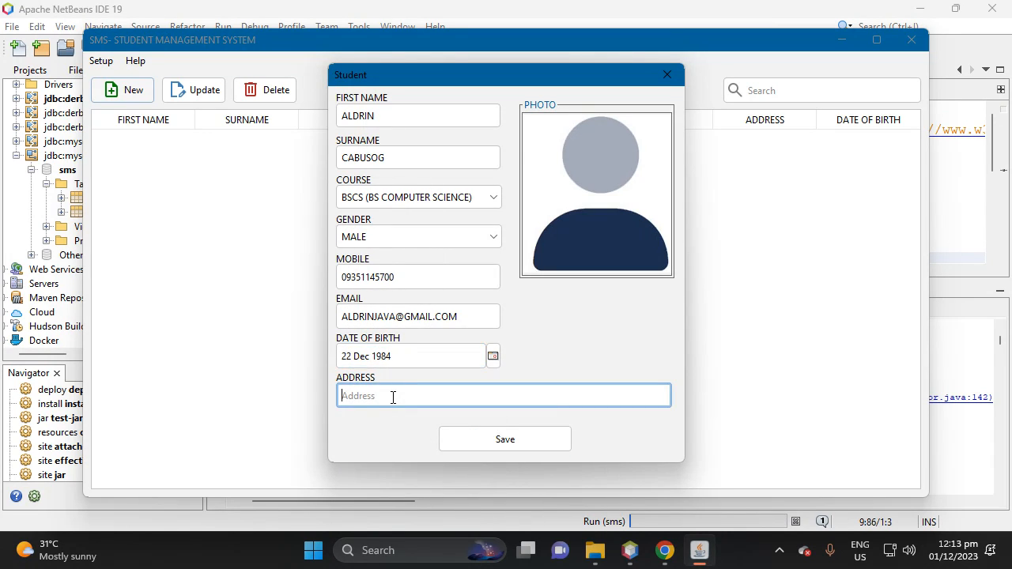
text(TAM)
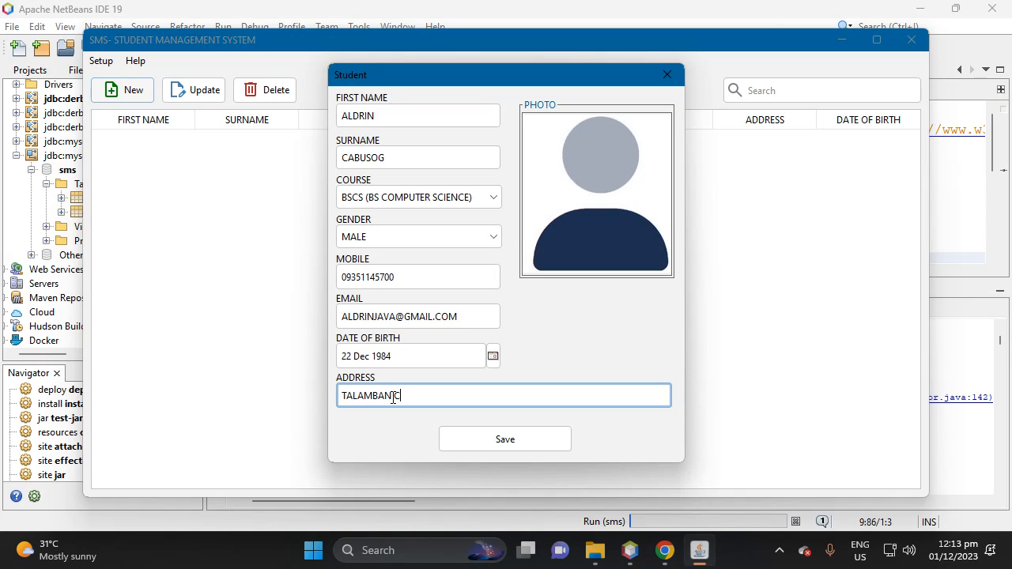
text(CEBU CI)
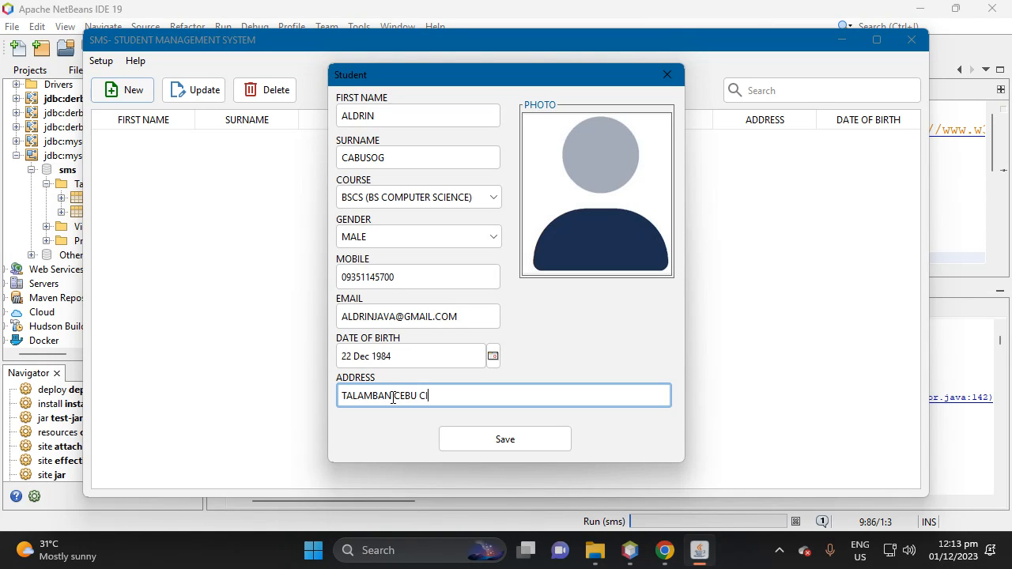
text(TY)
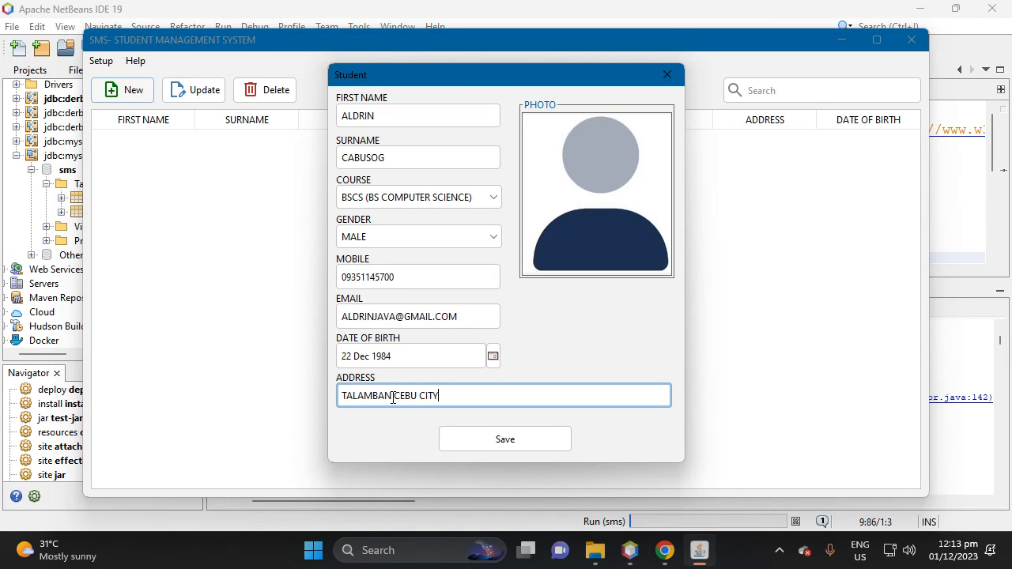
text(P)
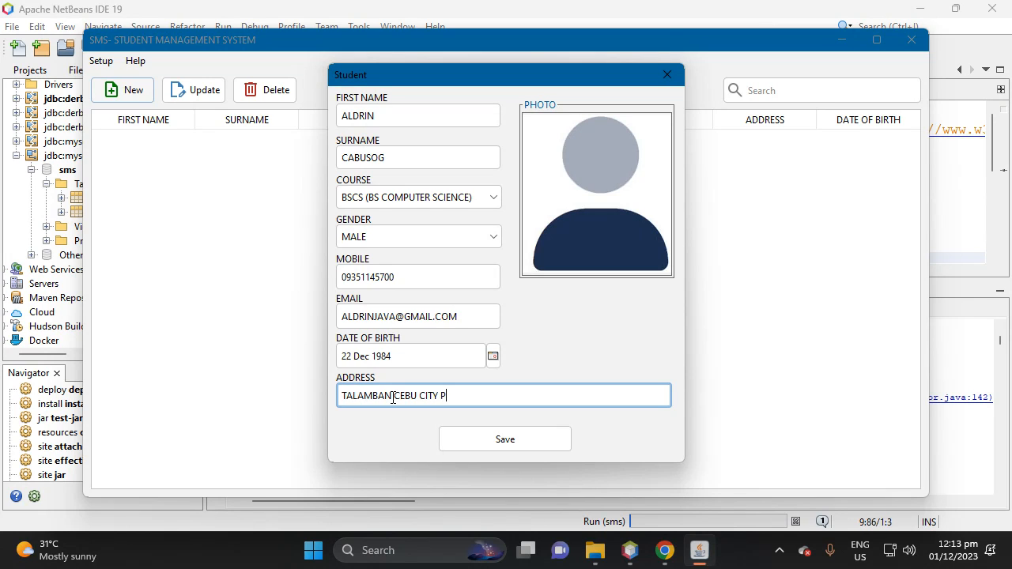
text(HILIPP)
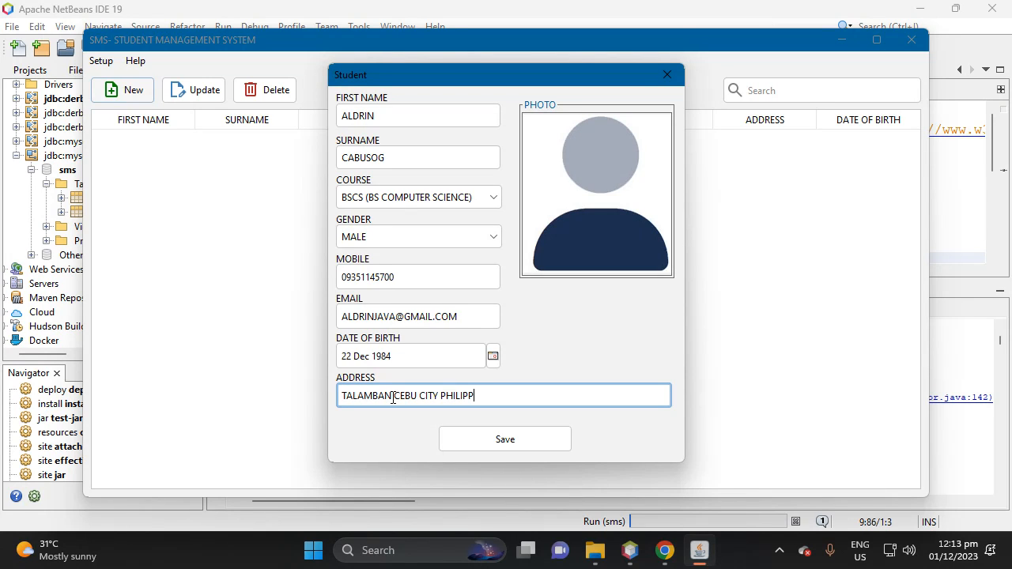
text(INES)
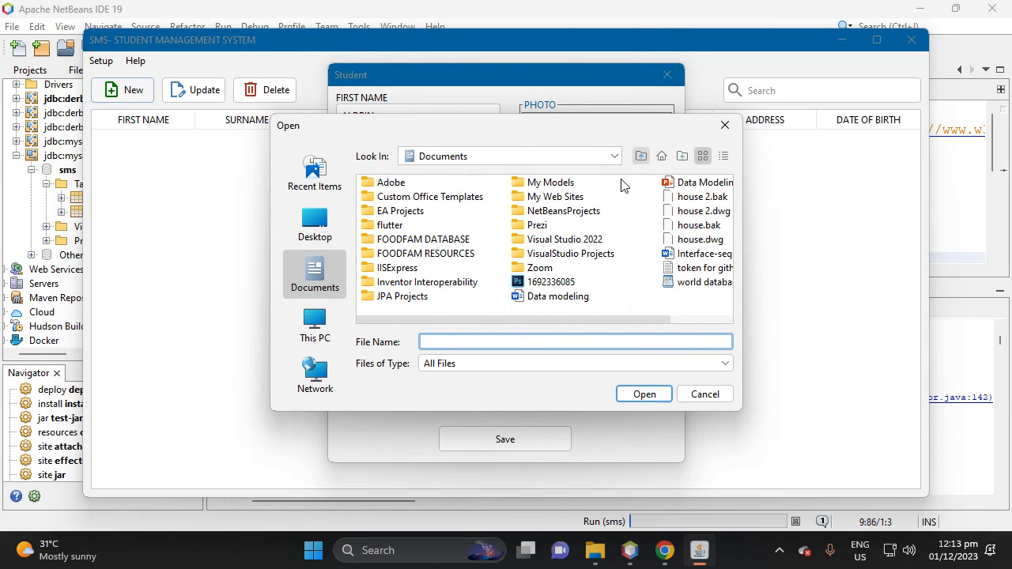
- Choose unnamed.jpg from Desktop > Pictures as the new student's photo
click(313, 224)
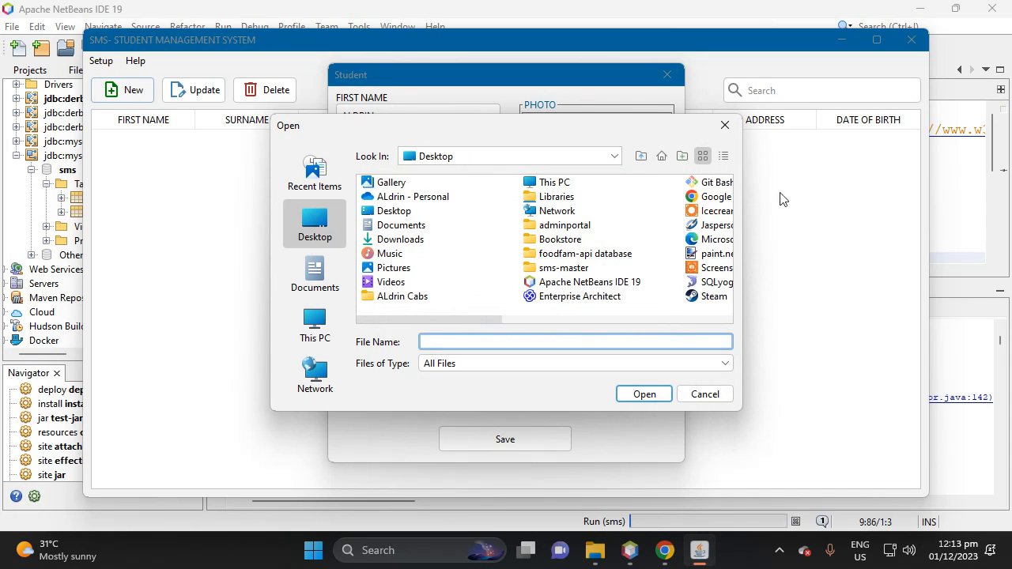
click(392, 268)
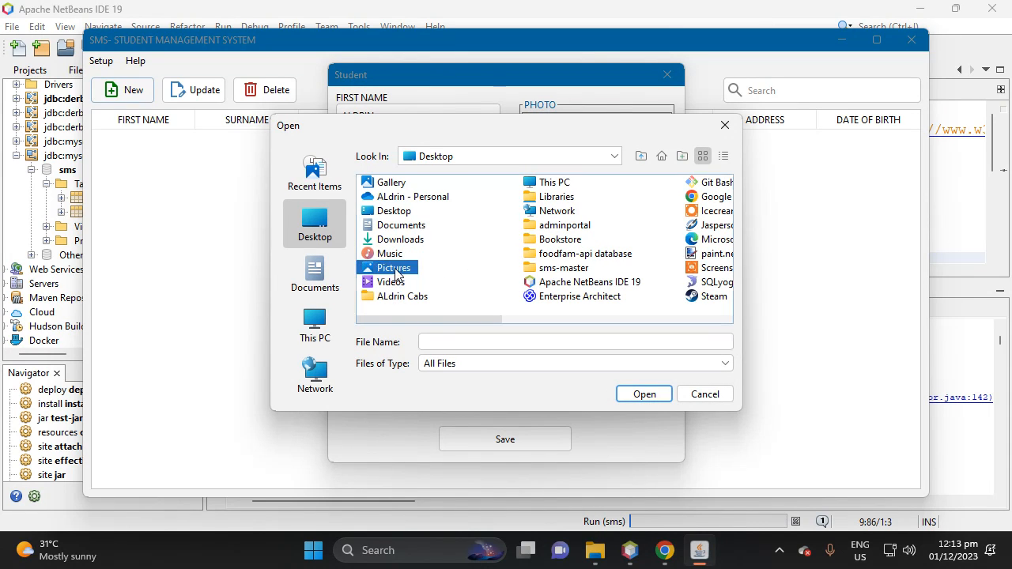
double_click(394, 267)
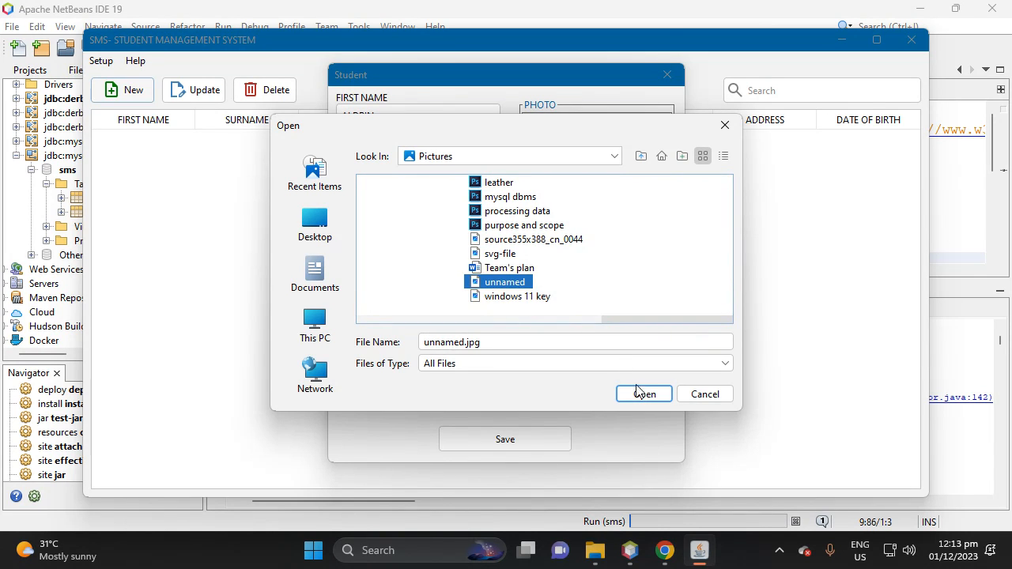
click(644, 394)
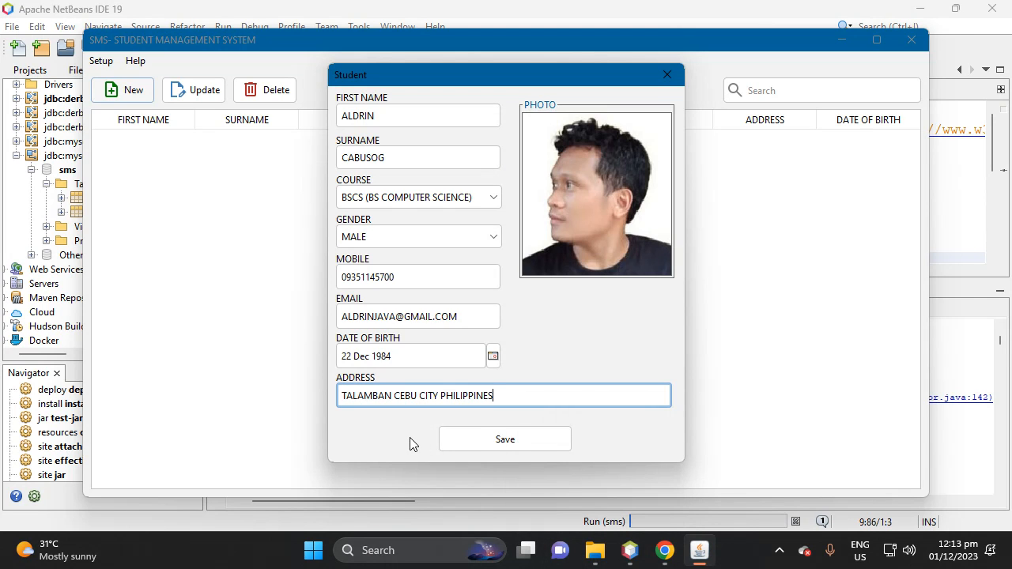
click(505, 440)
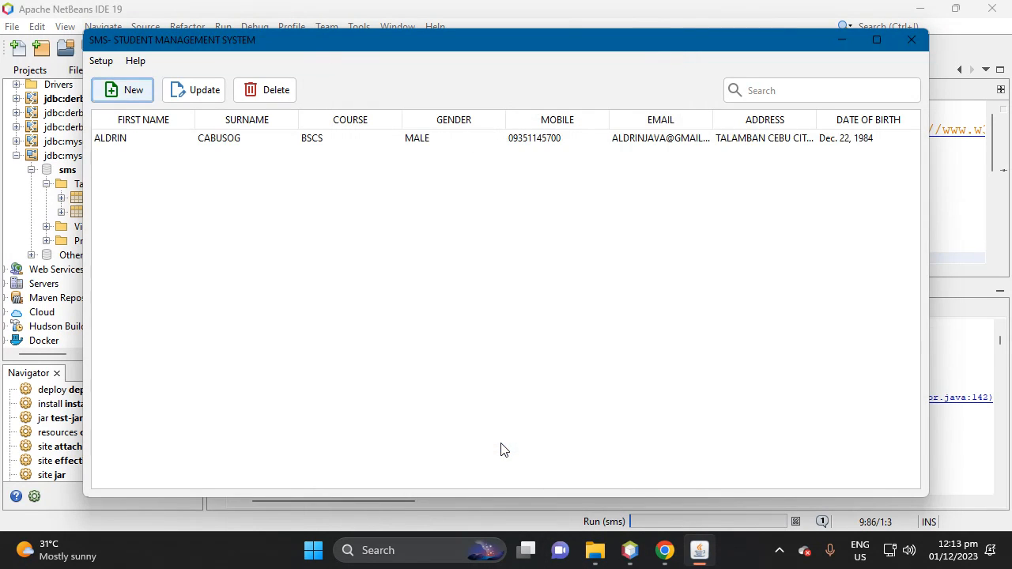
mouse_move(512, 145)
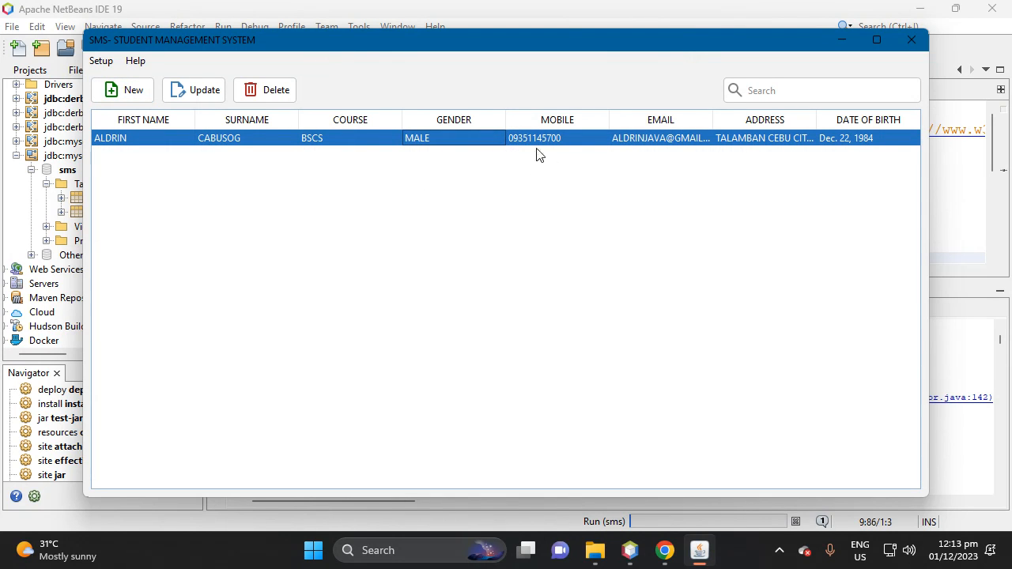
mouse_move(480, 291)
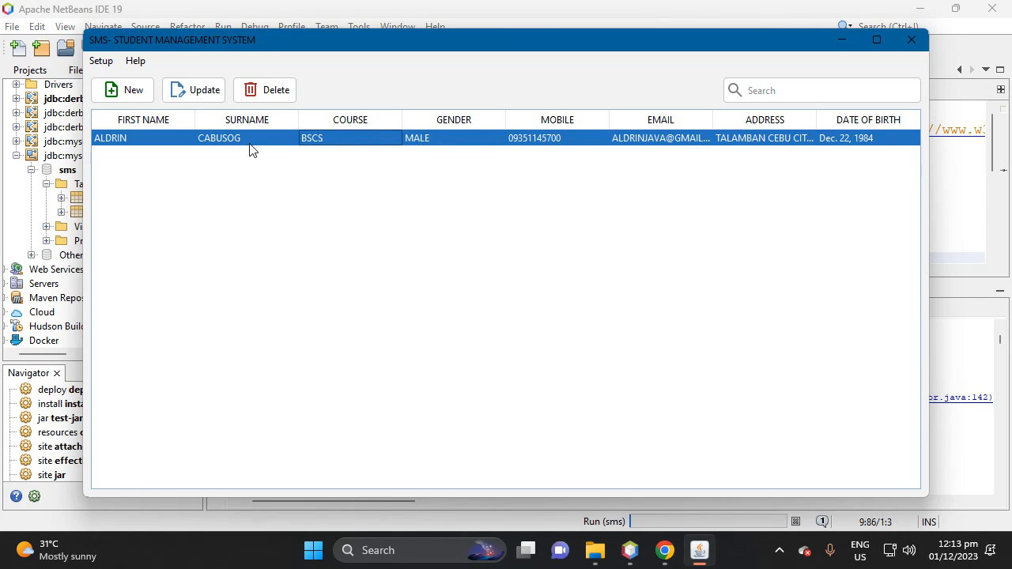
mouse_move(161, 145)
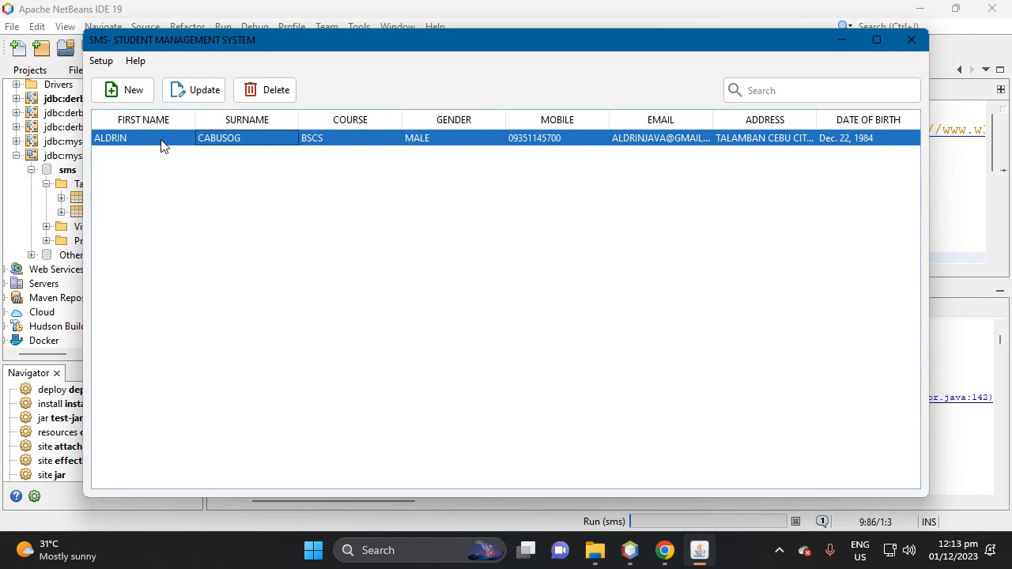
mouse_move(856, 152)
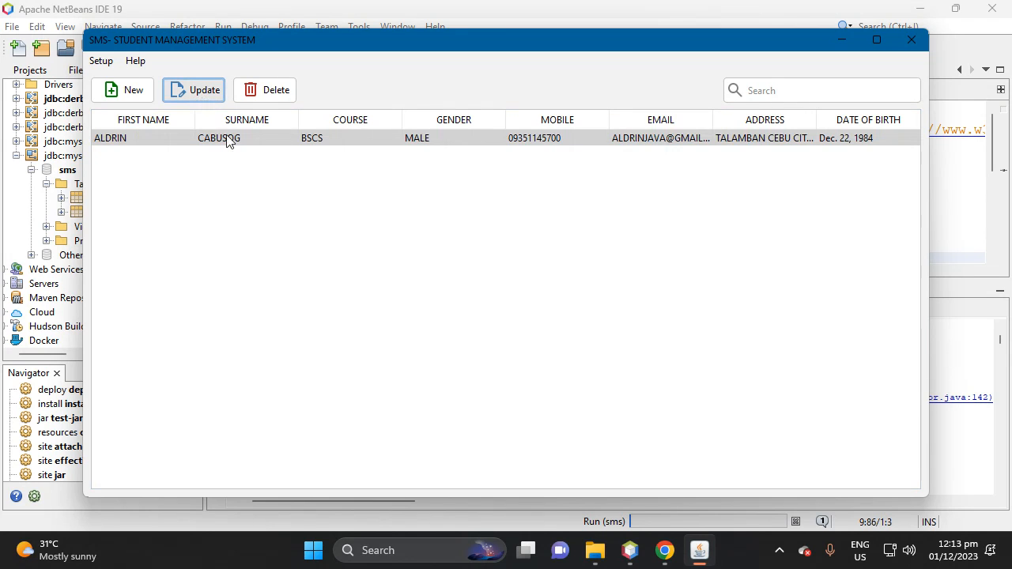
click(193, 89)
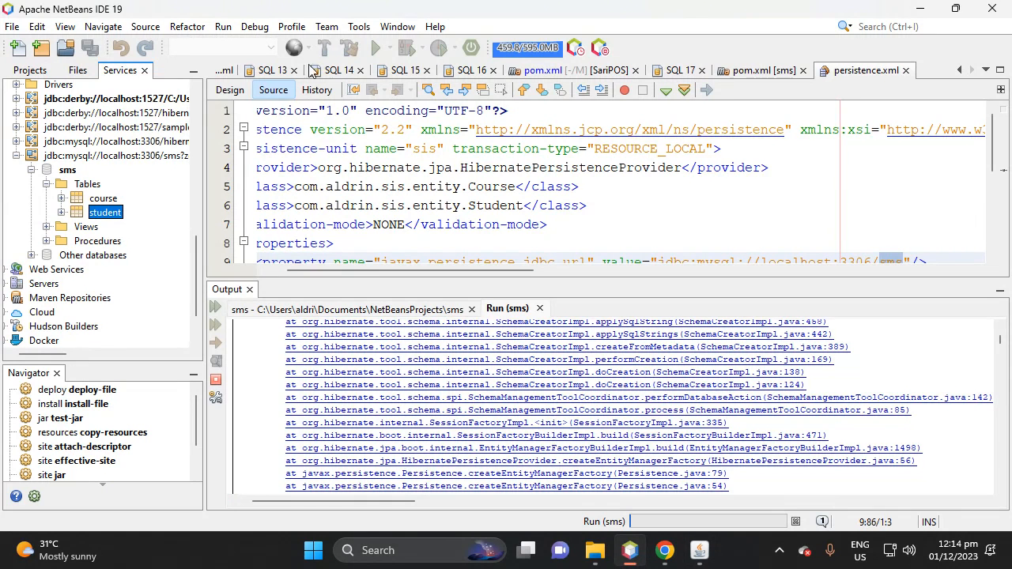
click(105, 212)
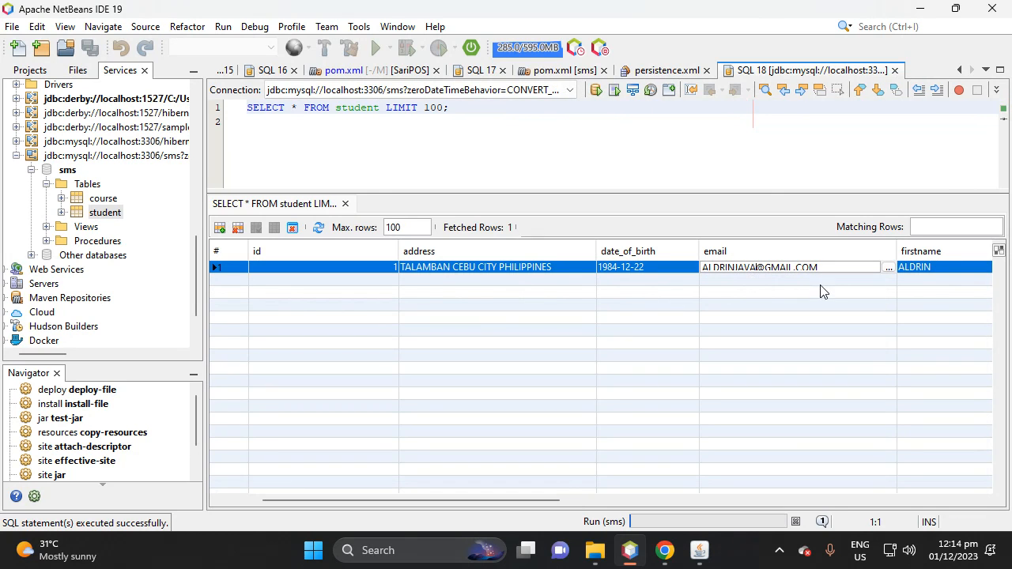
scroll(right, 3)
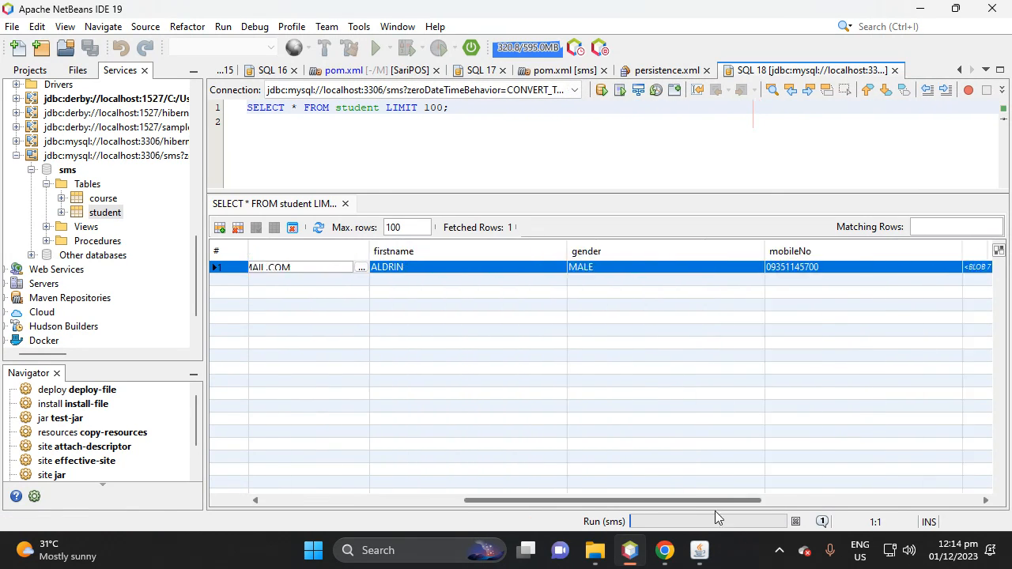
scroll(right, 3)
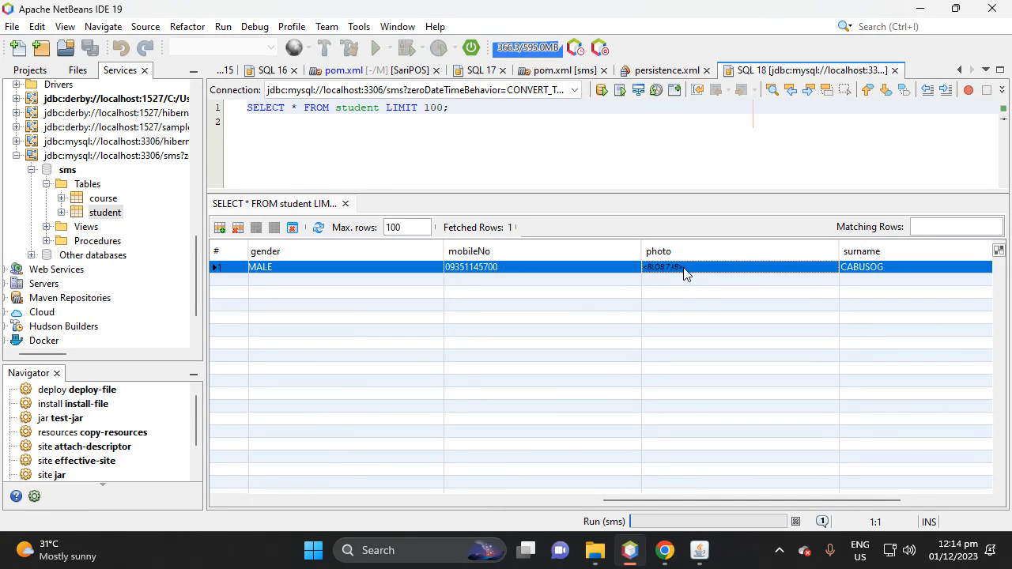
right_click(672, 266)
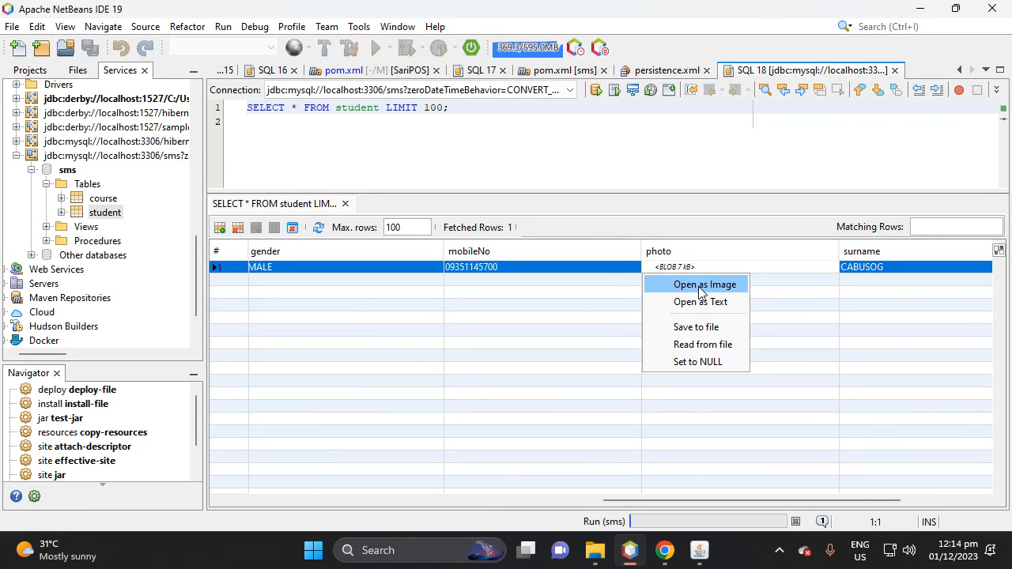
- Show the stored photo blob as an image, then collapse Other Sources in the sms project tree
click(704, 285)
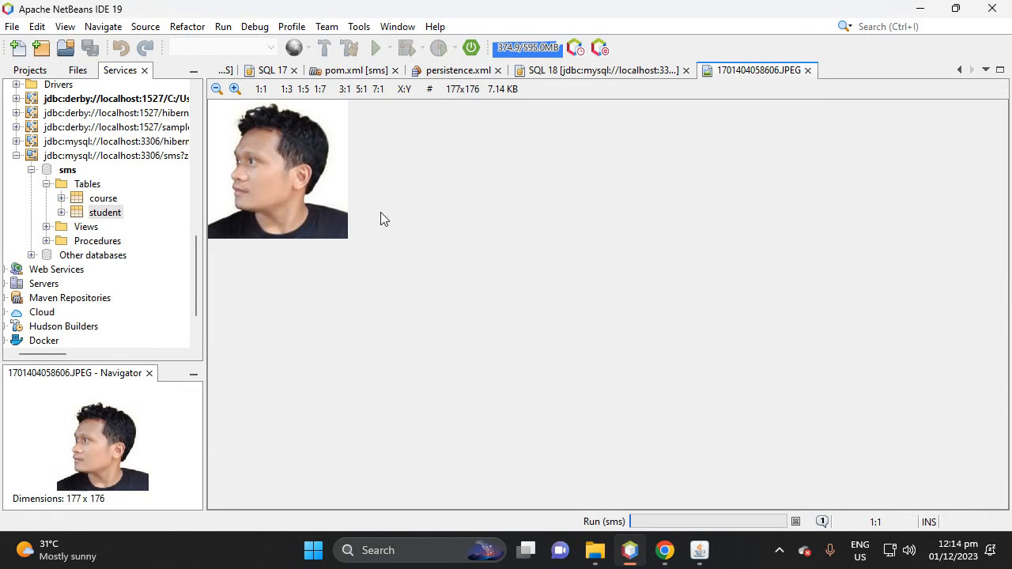
mouse_move(269, 230)
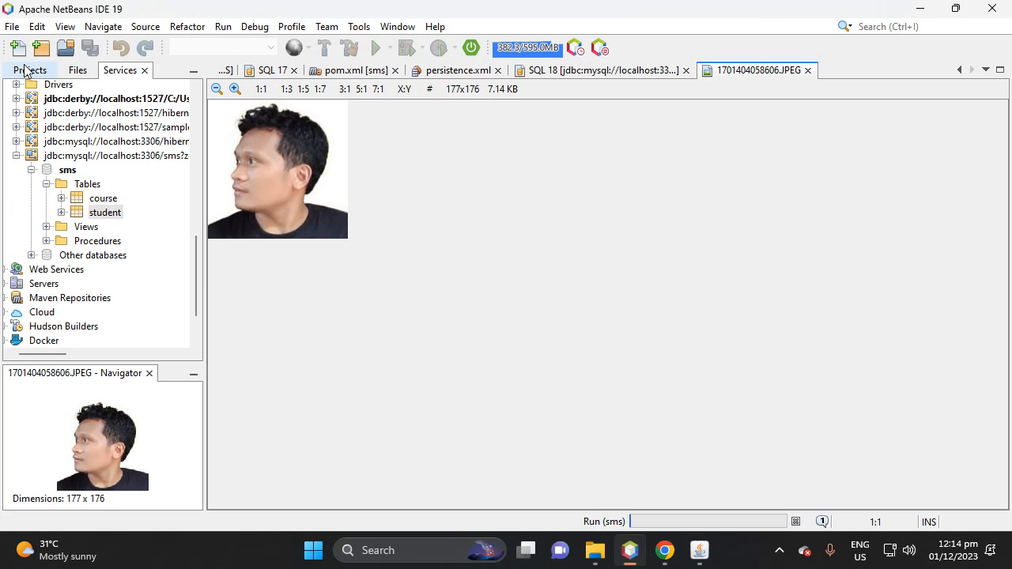
click(30, 69)
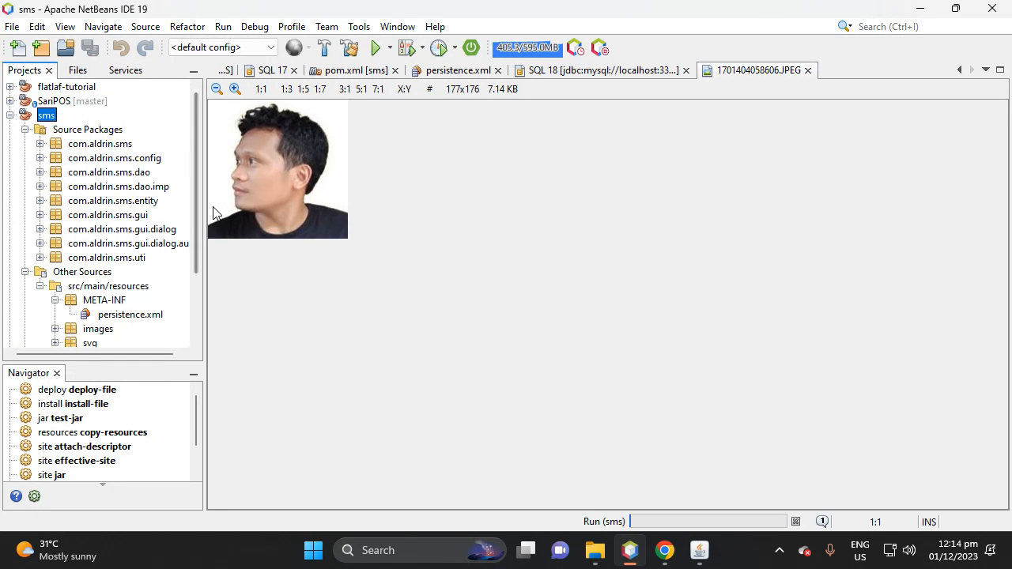
click(26, 284)
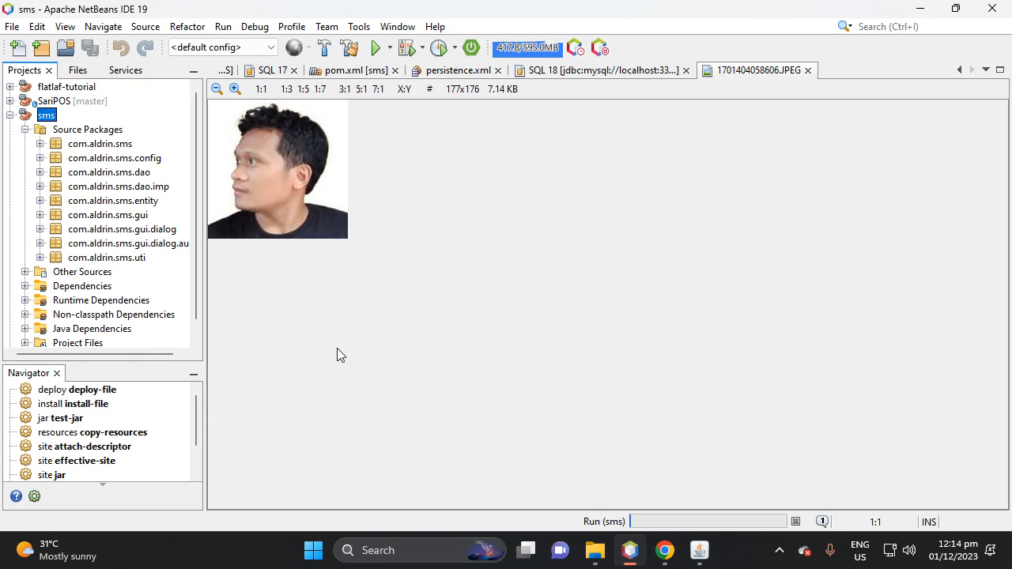
mouse_move(332, 360)
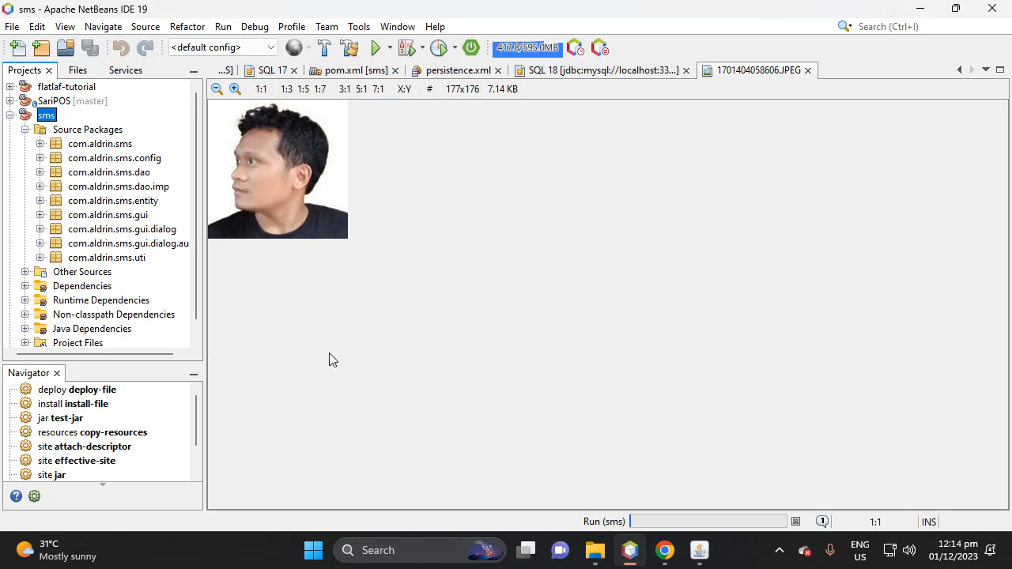